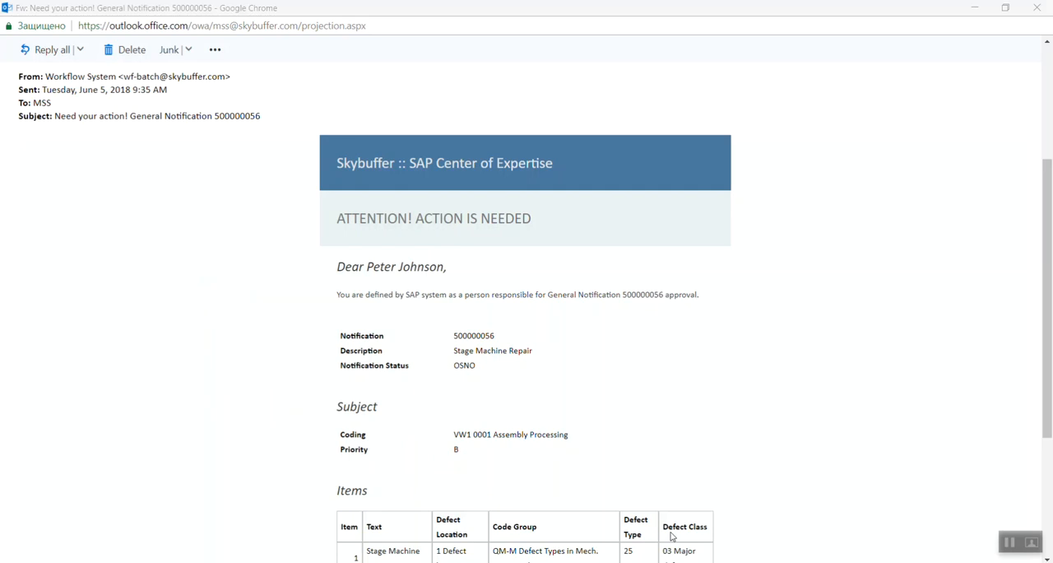
{"action": "mouse_move", "coordinate": [678, 513]}
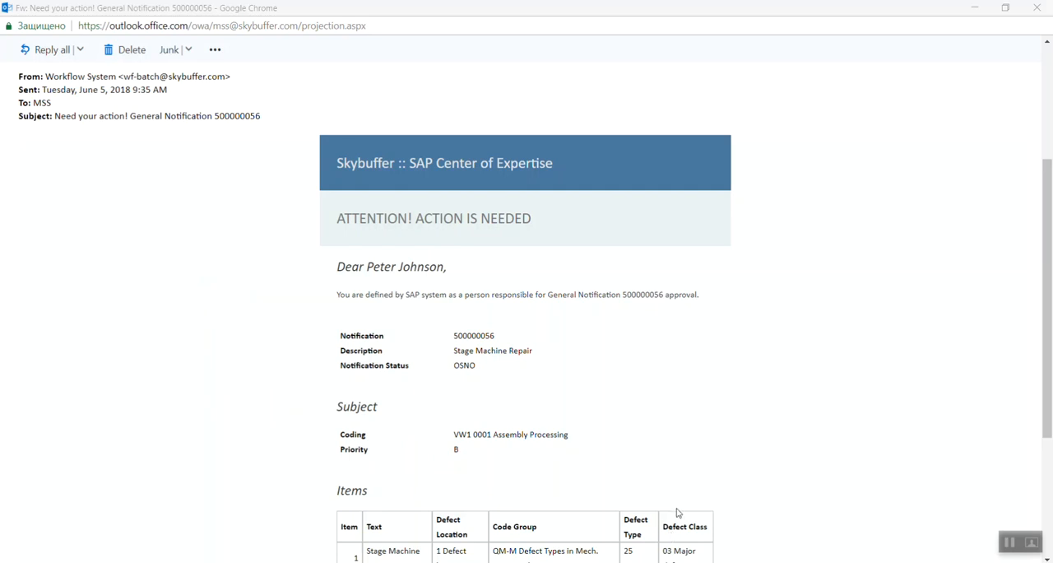
{"action": "mouse_move", "coordinate": [670, 408]}
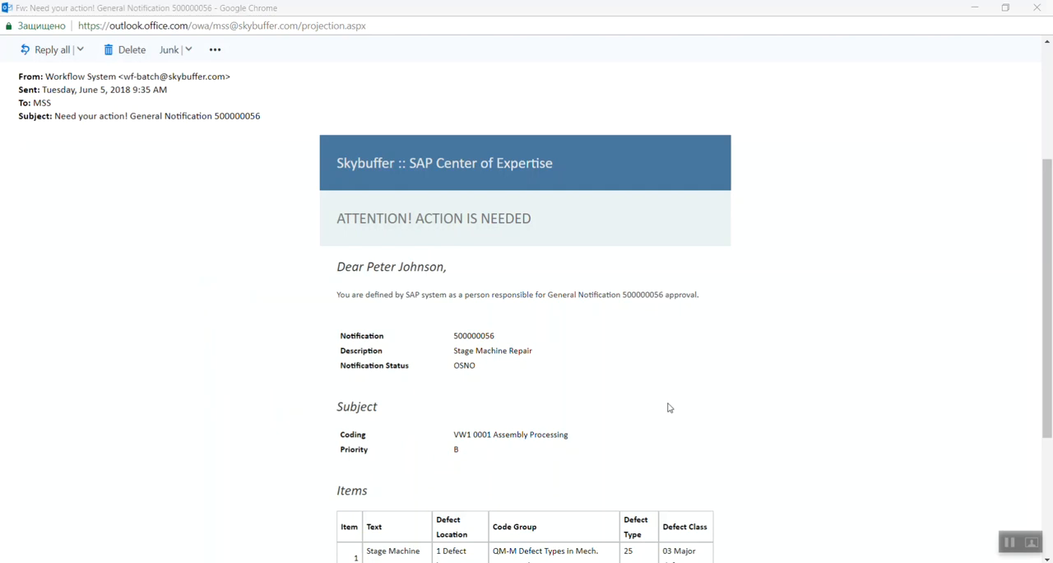
Start SE24 from the transaction history to open class /SKYBFR/CL_YCA1_ERP_MAIL_BONE.
{"action": "scroll", "scroll_direction": "down", "scroll_amount": 3}
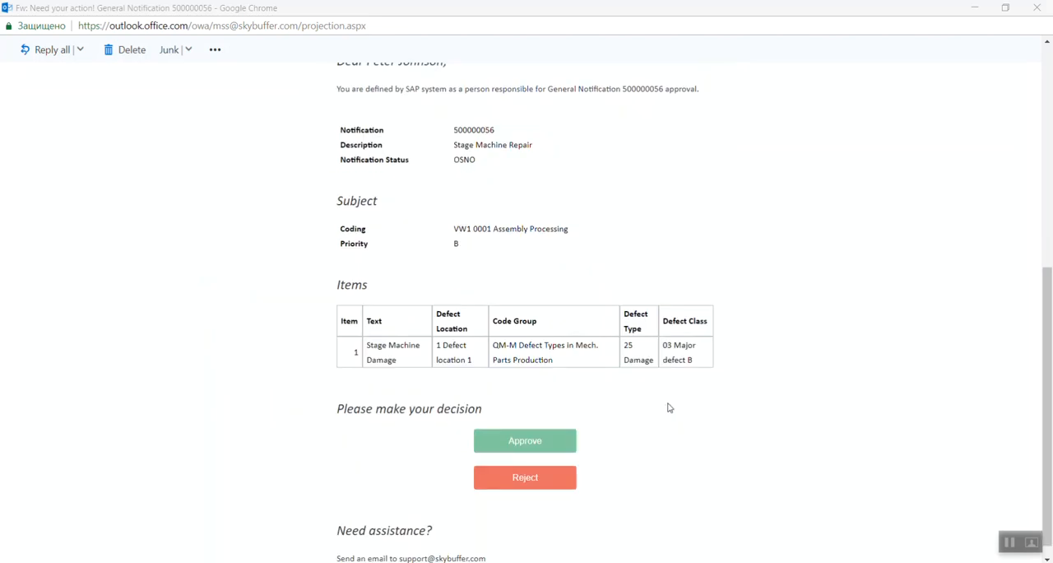
{"action": "scroll", "scroll_direction": "up", "scroll_amount": 3}
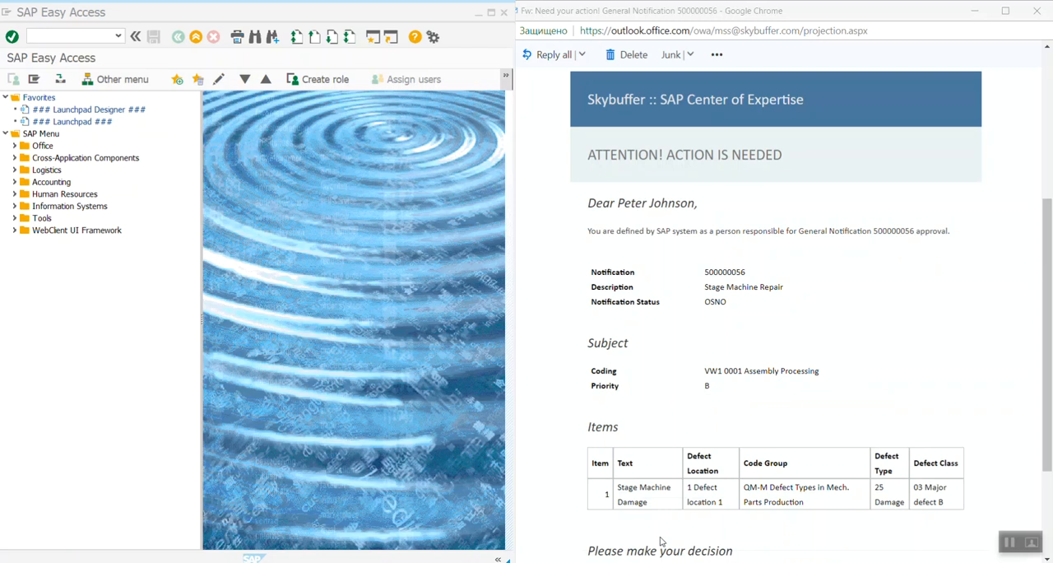
{"action": "mouse_move", "coordinate": [387, 357]}
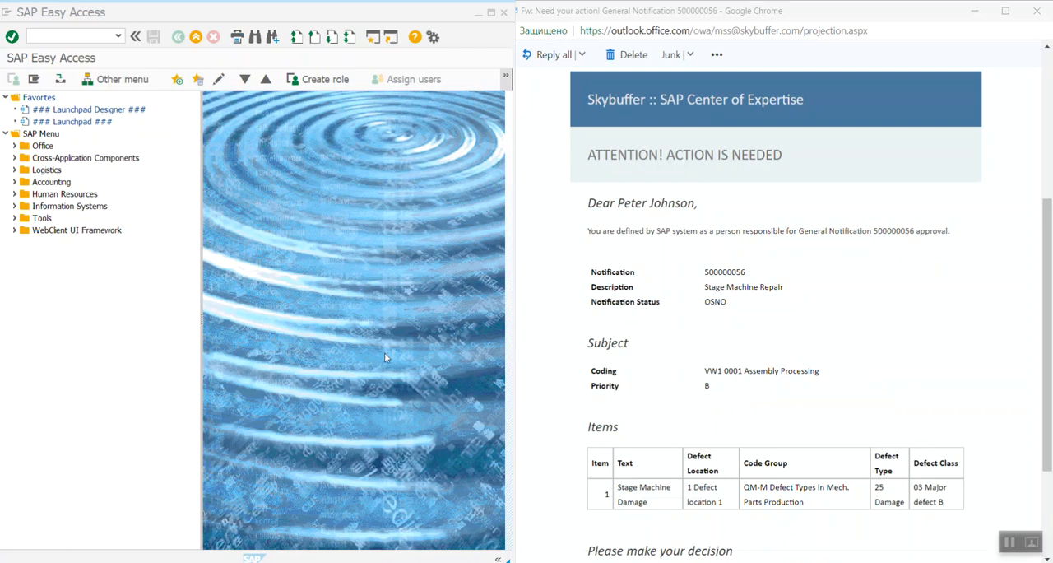
{"action": "left_click", "coordinate": [117, 35]}
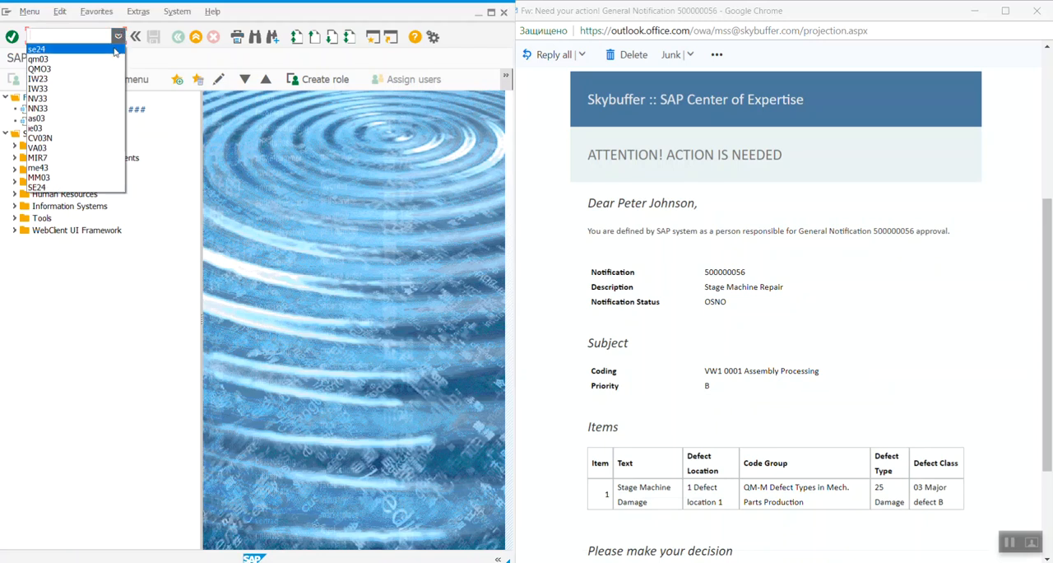
{"action": "left_click", "coordinate": [37, 48]}
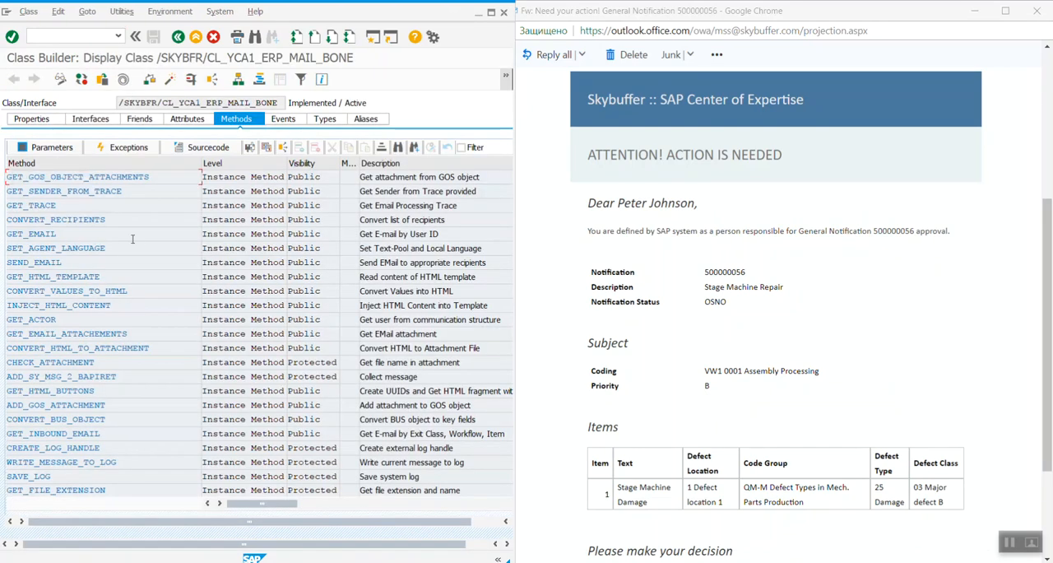
{"action": "scroll", "scroll_direction": "down", "scroll_amount": 3}
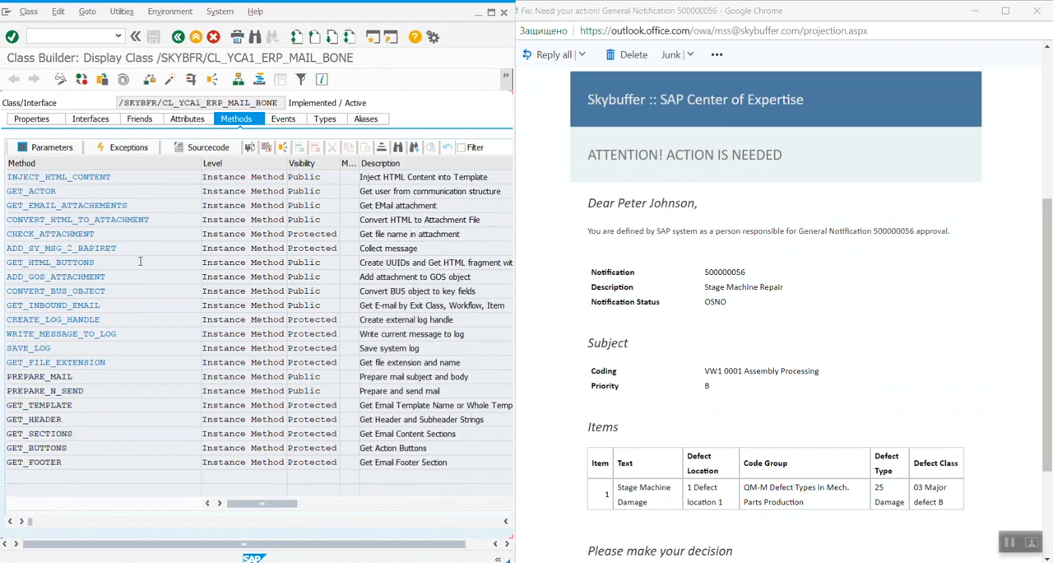
{"action": "scroll", "scroll_direction": "down", "scroll_amount": 3}
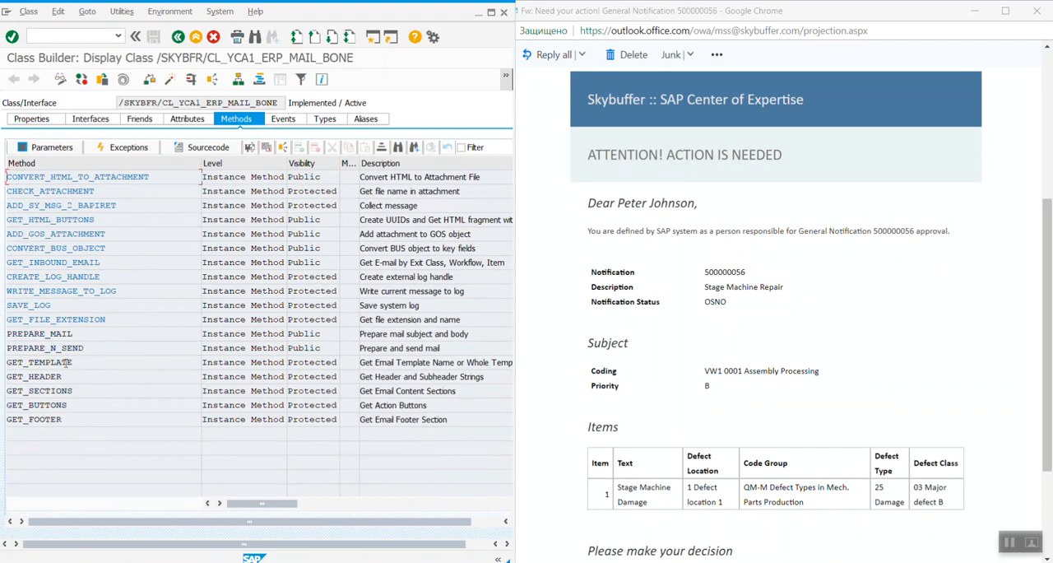
{"action": "double_click", "coordinate": [38, 362]}
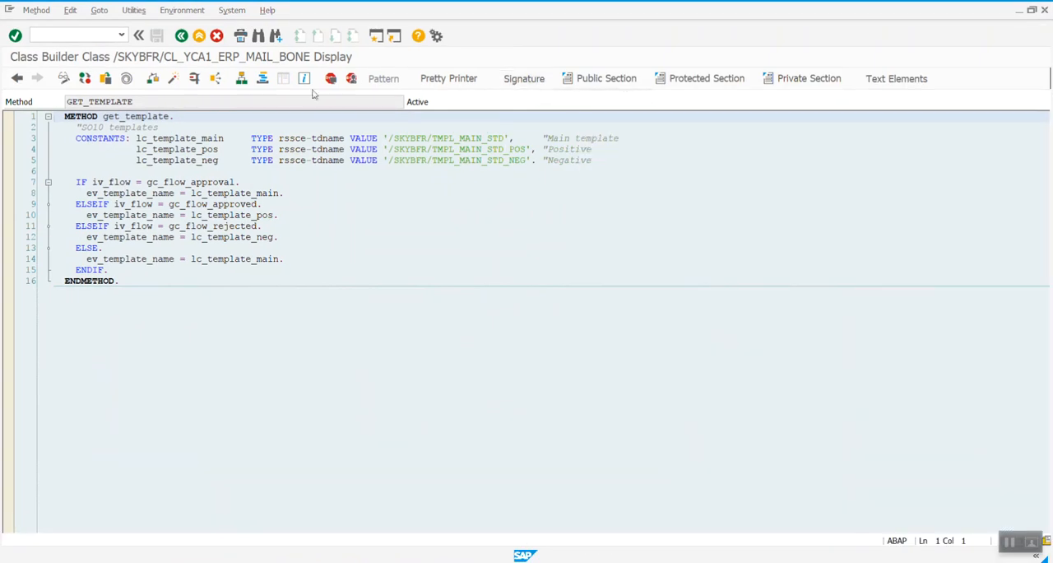
{"action": "left_click", "coordinate": [17, 77]}
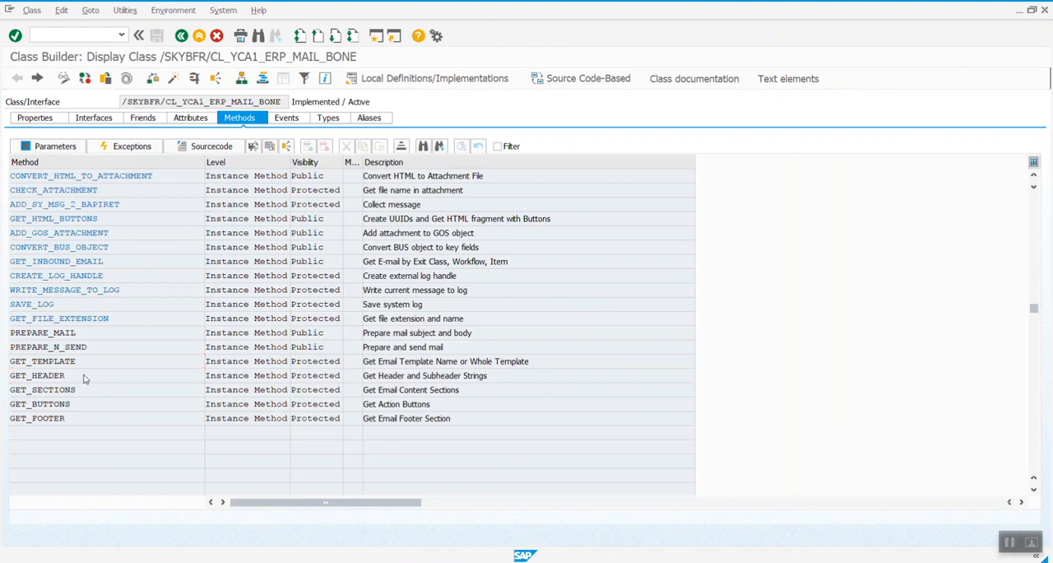
{"action": "double_click", "coordinate": [37, 375]}
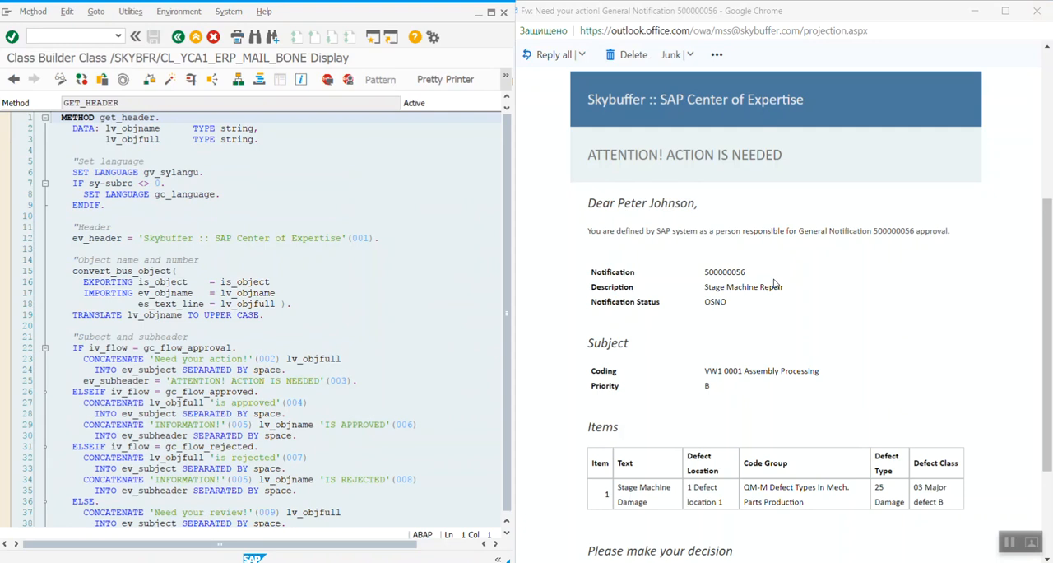
{"action": "mouse_move", "coordinate": [749, 110]}
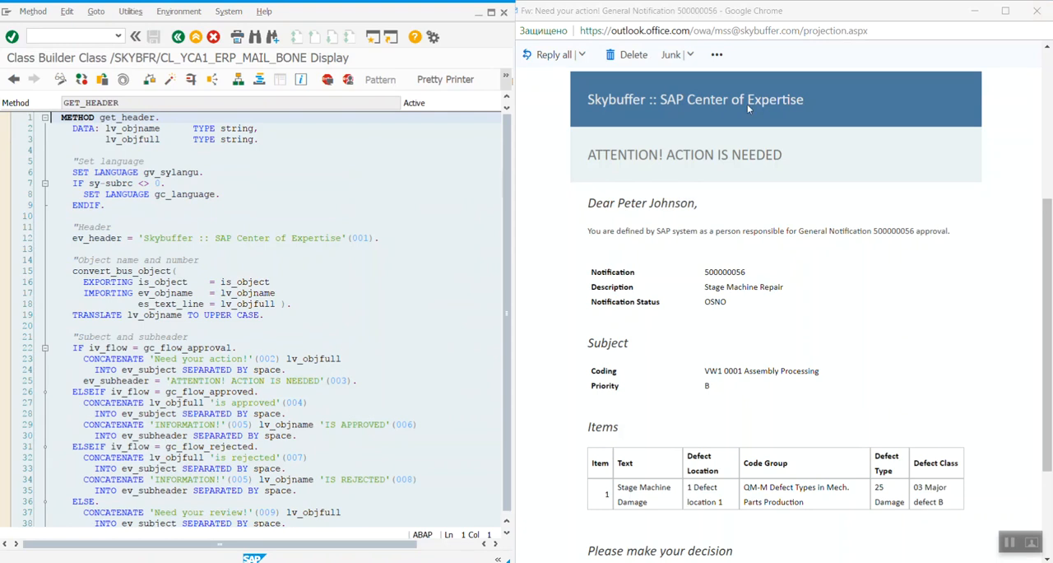
{"action": "mouse_move", "coordinate": [819, 101]}
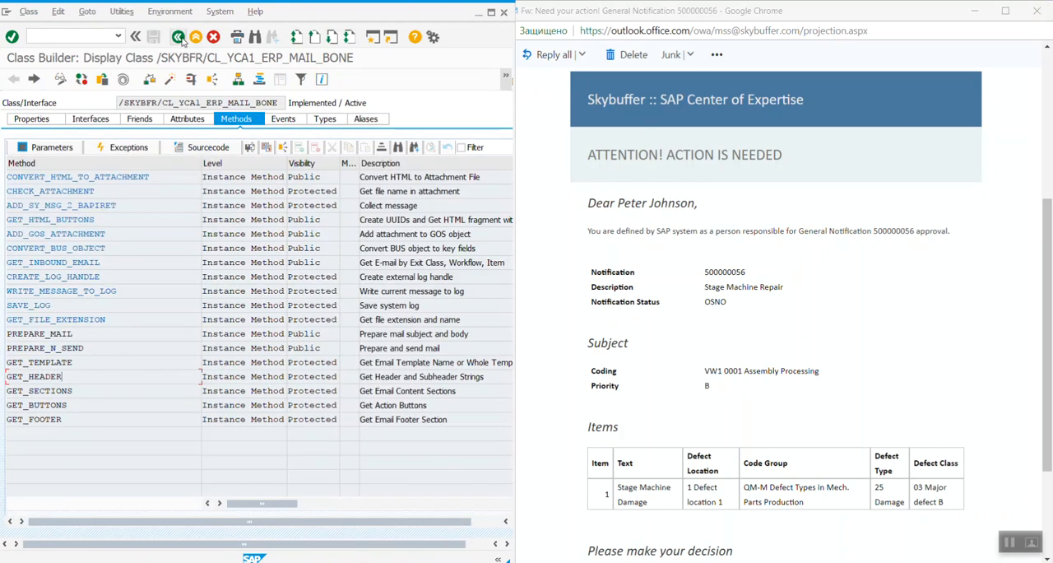
View GET_SECTIONS, then open GET_FOOTER beside the email's 'Need assistance' footer.
{"action": "double_click", "coordinate": [38, 390]}
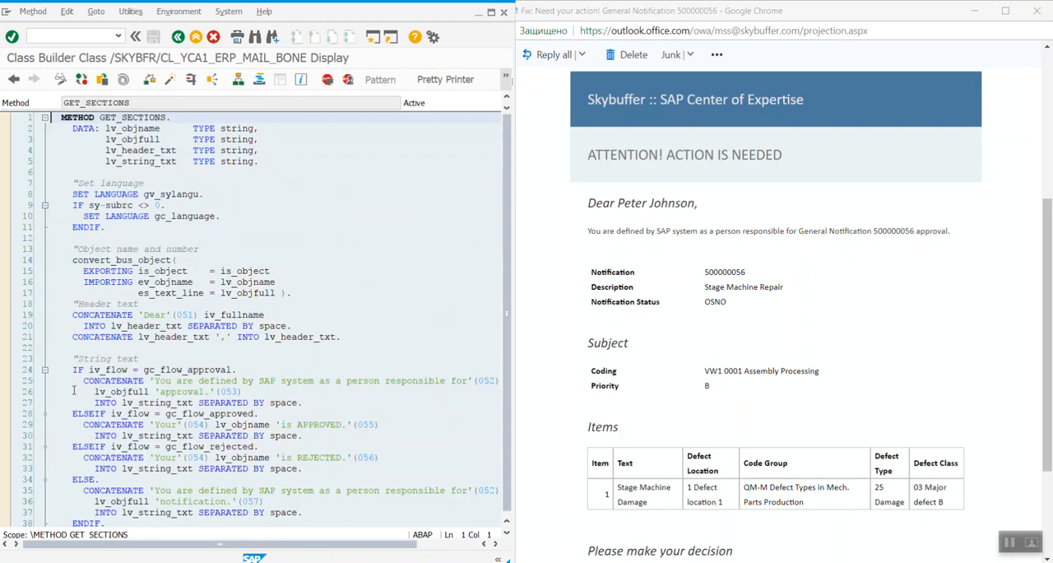
{"action": "mouse_move", "coordinate": [779, 250]}
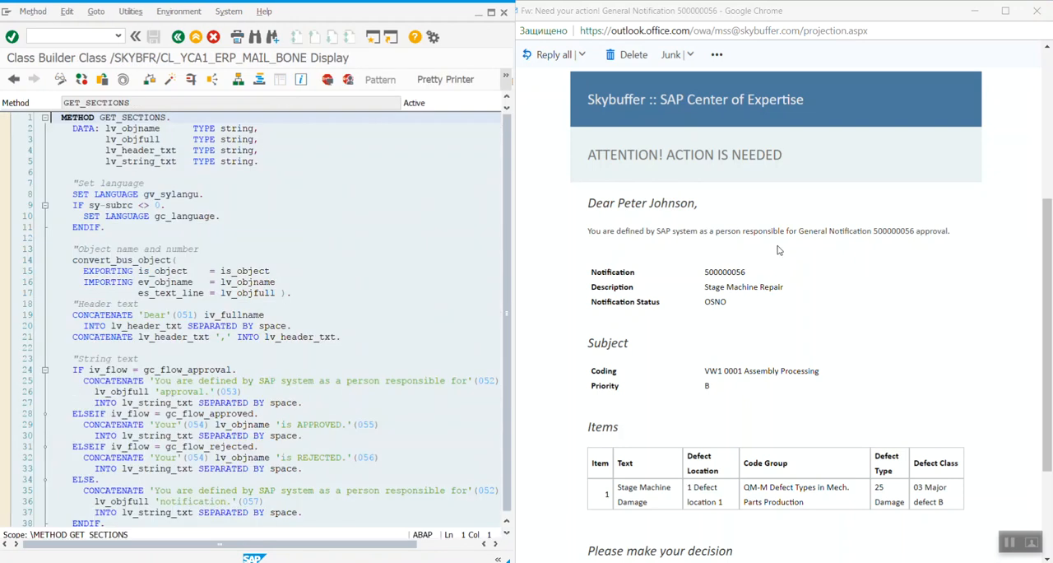
{"action": "mouse_move", "coordinate": [727, 244]}
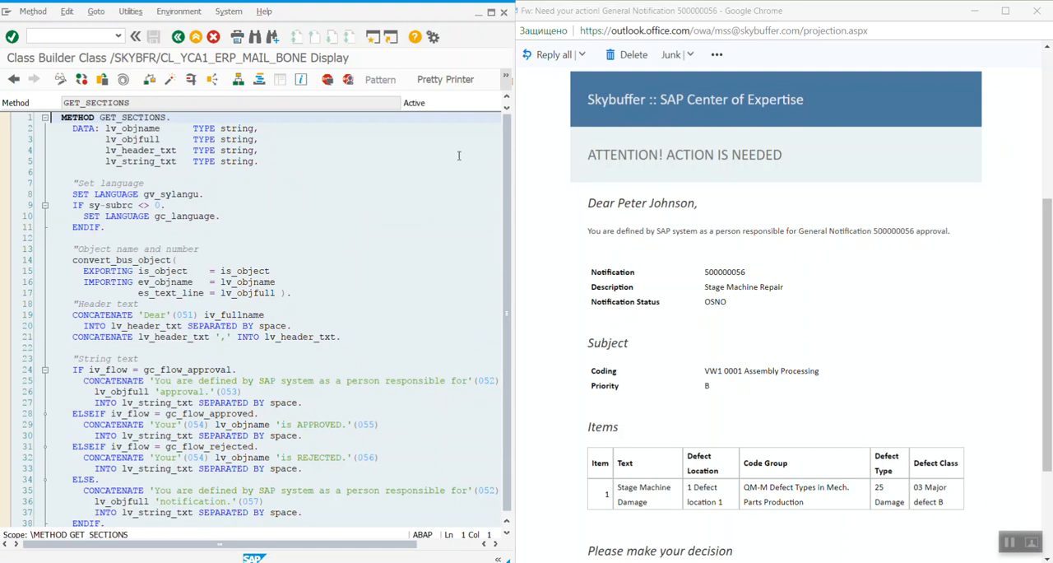
{"action": "left_click", "coordinate": [13, 79]}
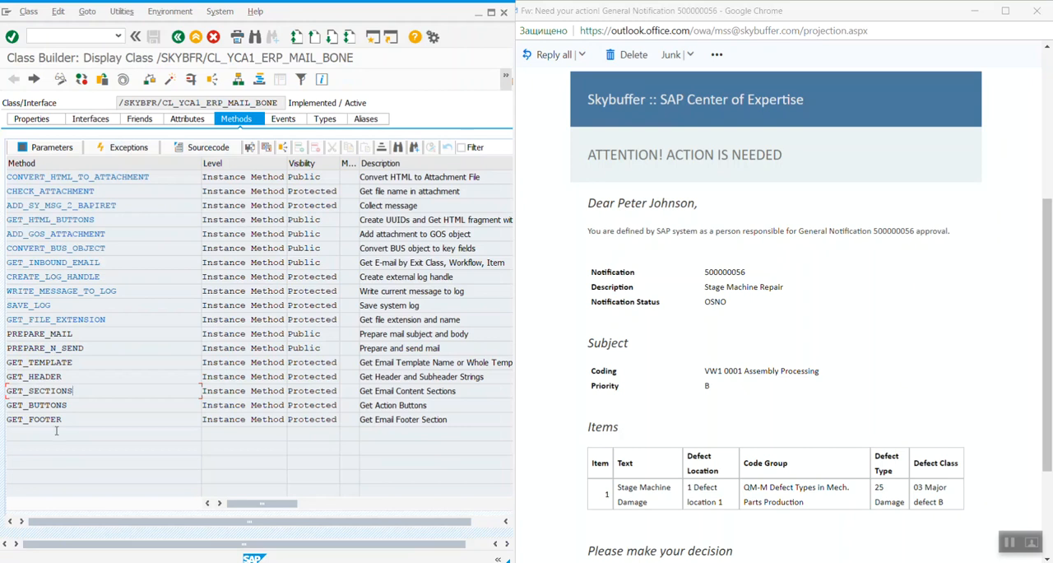
{"action": "double_click", "coordinate": [33, 419]}
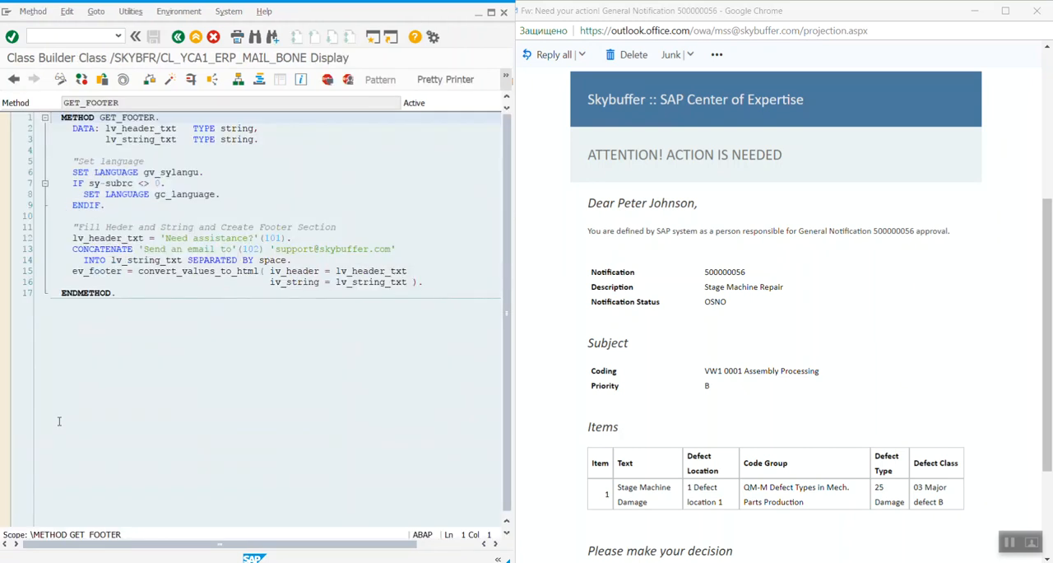
{"action": "scroll", "scroll_direction": "down", "scroll_amount": 3}
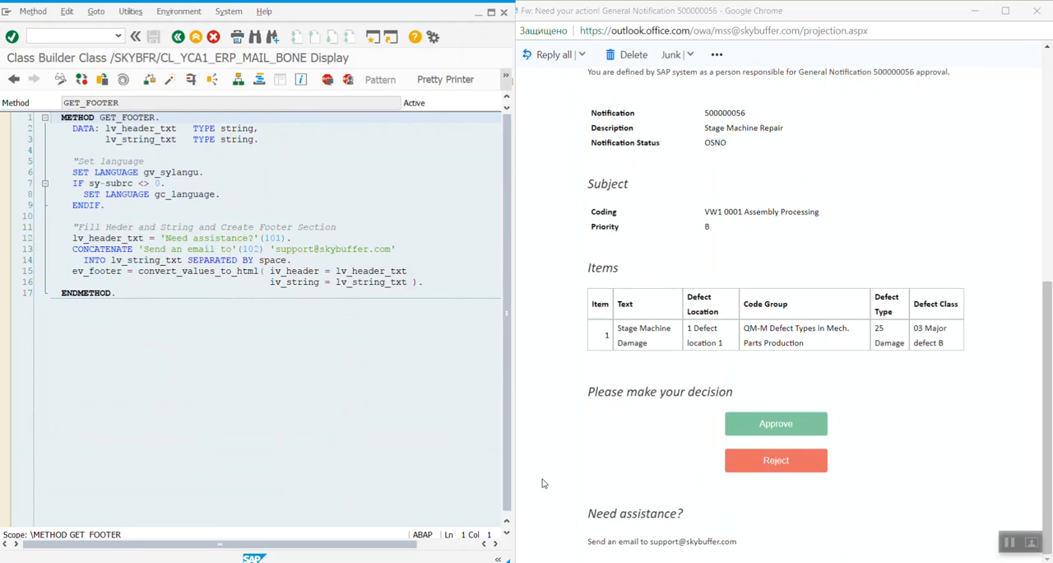
{"action": "mouse_move", "coordinate": [646, 273]}
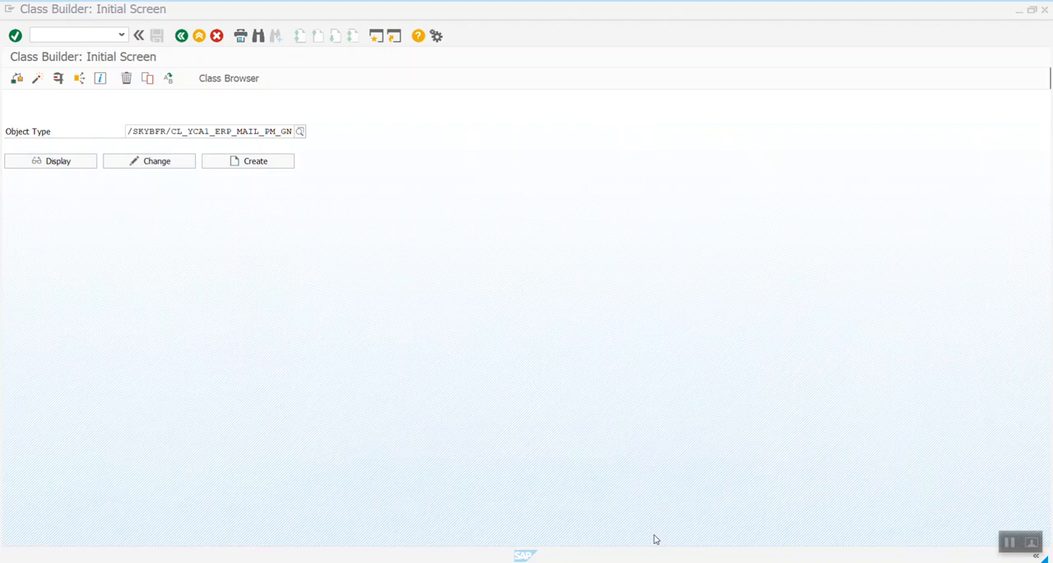
{"action": "mouse_move", "coordinate": [623, 466]}
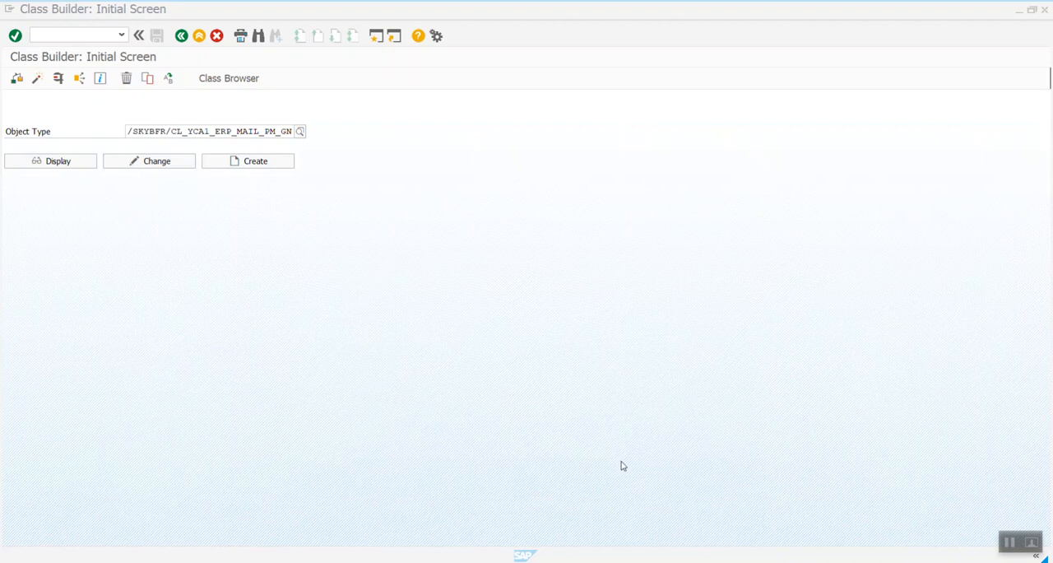
{"action": "mouse_move", "coordinate": [685, 461]}
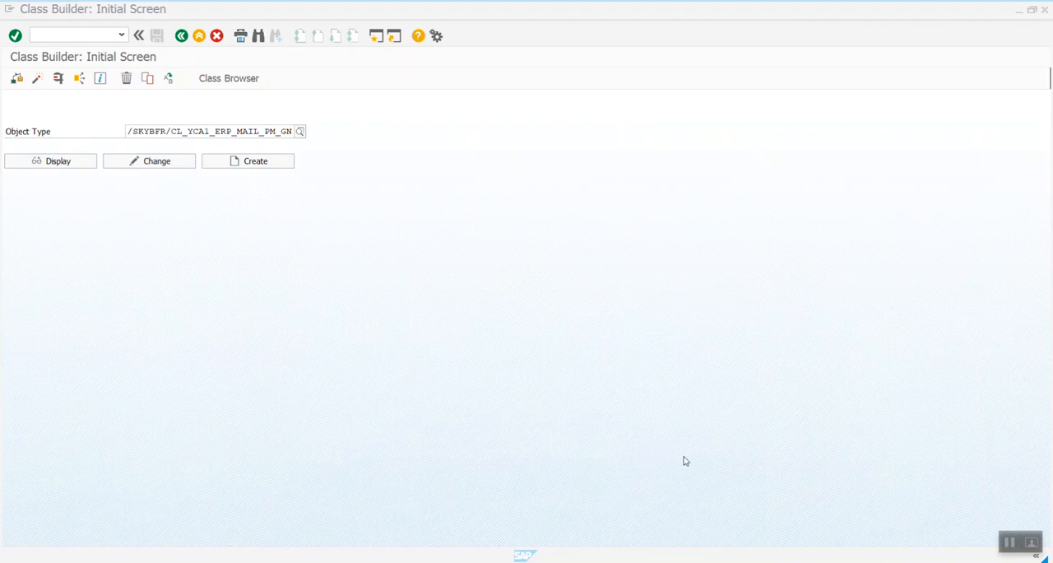
{"action": "mouse_move", "coordinate": [540, 464]}
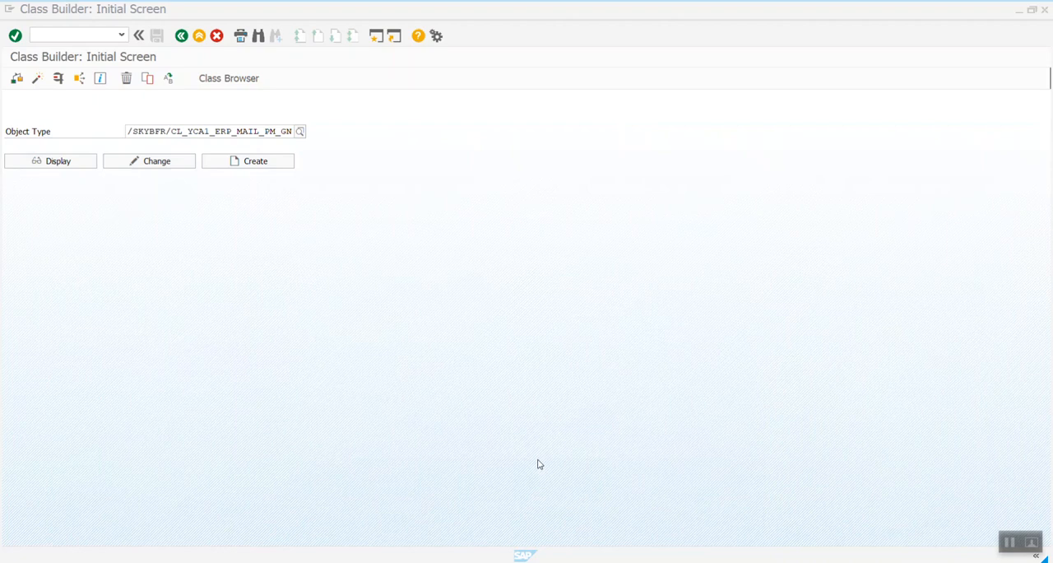
{"action": "mouse_move", "coordinate": [69, 175]}
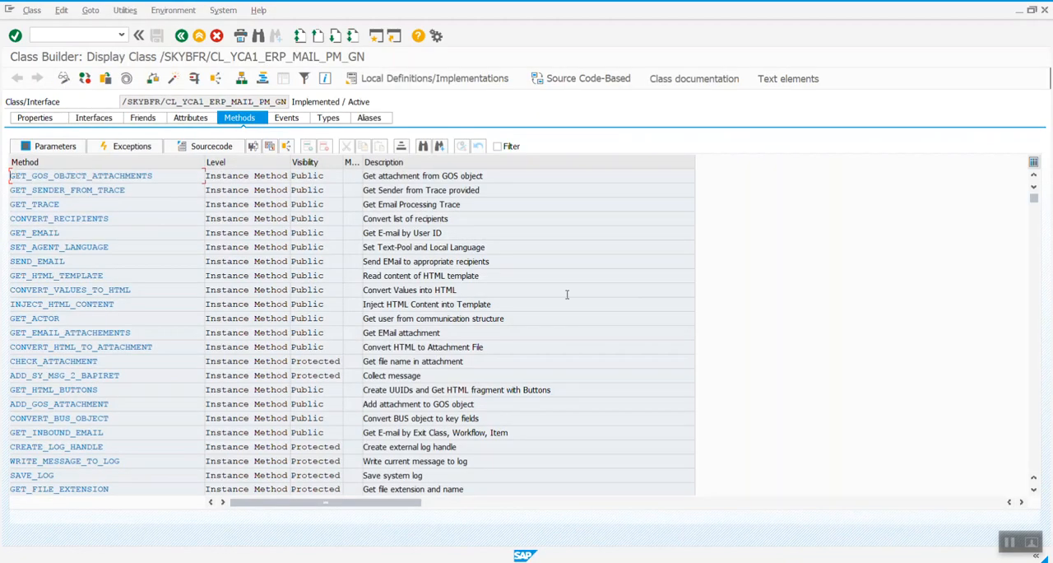
View GET_SECTIONS of /SKYBFR/CL_YCA1_ERP_MAIL_PM_GN beside the email, then return to the initial screen.
{"action": "scroll", "scroll_direction": "down", "scroll_amount": 3}
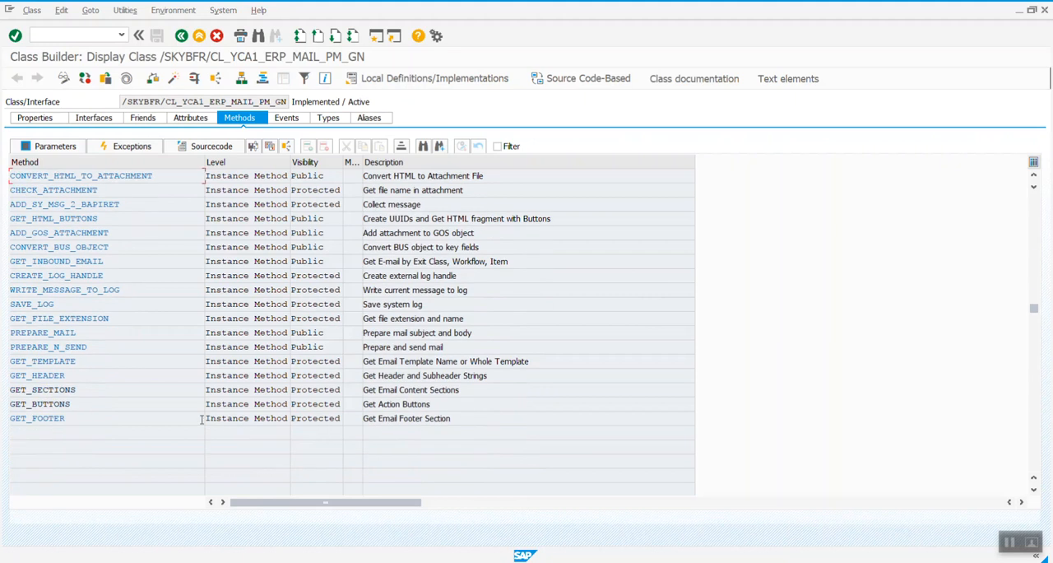
{"action": "double_click", "coordinate": [42, 389]}
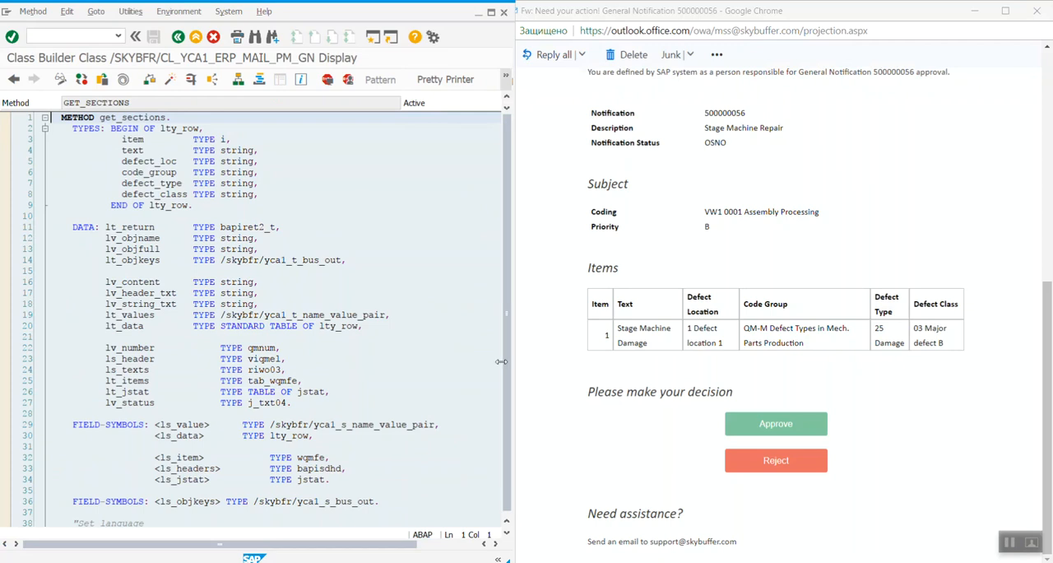
{"action": "scroll", "scroll_direction": "up", "scroll_amount": 3}
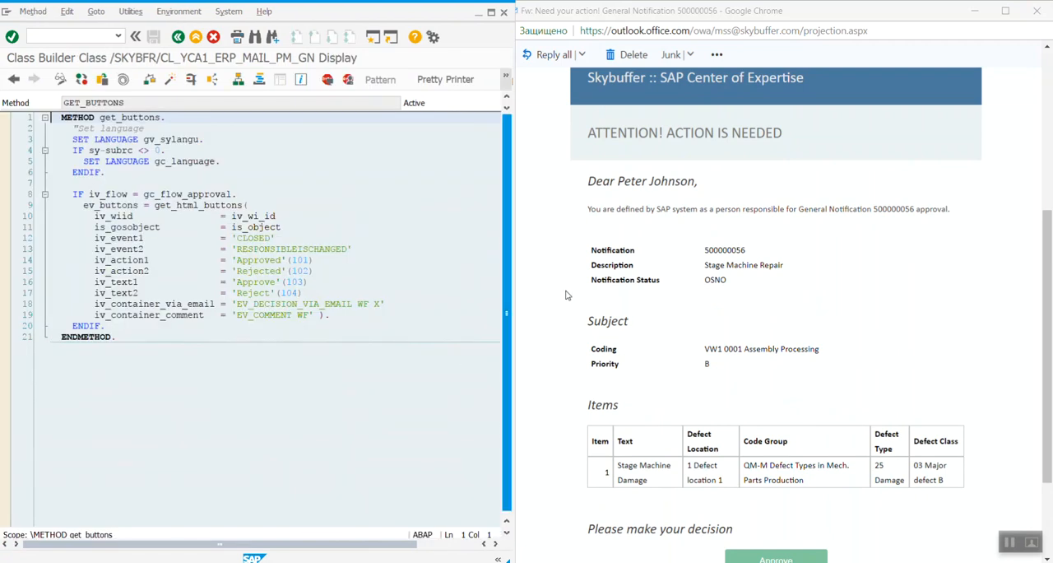
{"action": "scroll", "scroll_direction": "down", "scroll_amount": 3}
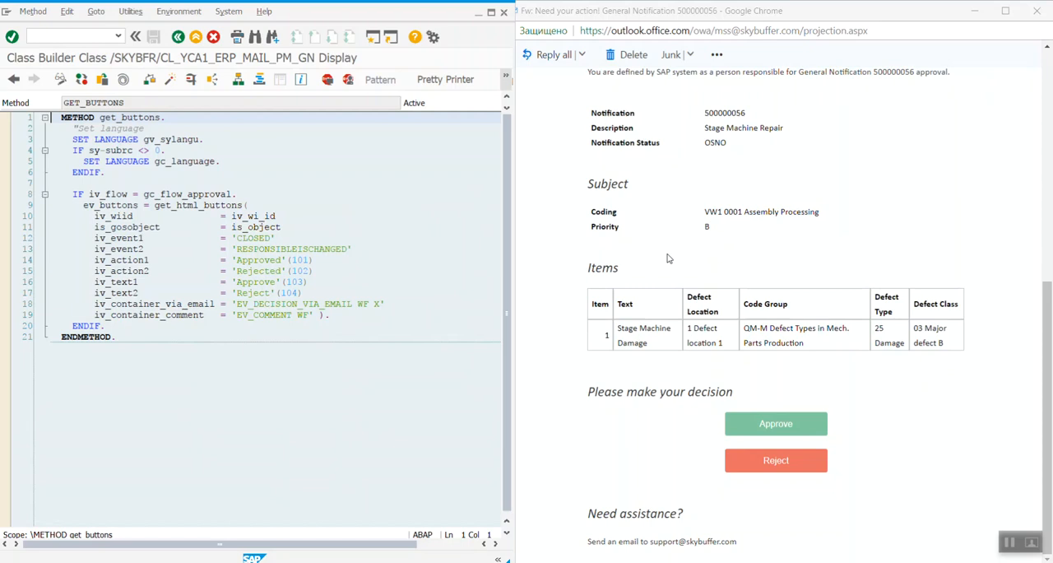
{"action": "mouse_move", "coordinate": [588, 314]}
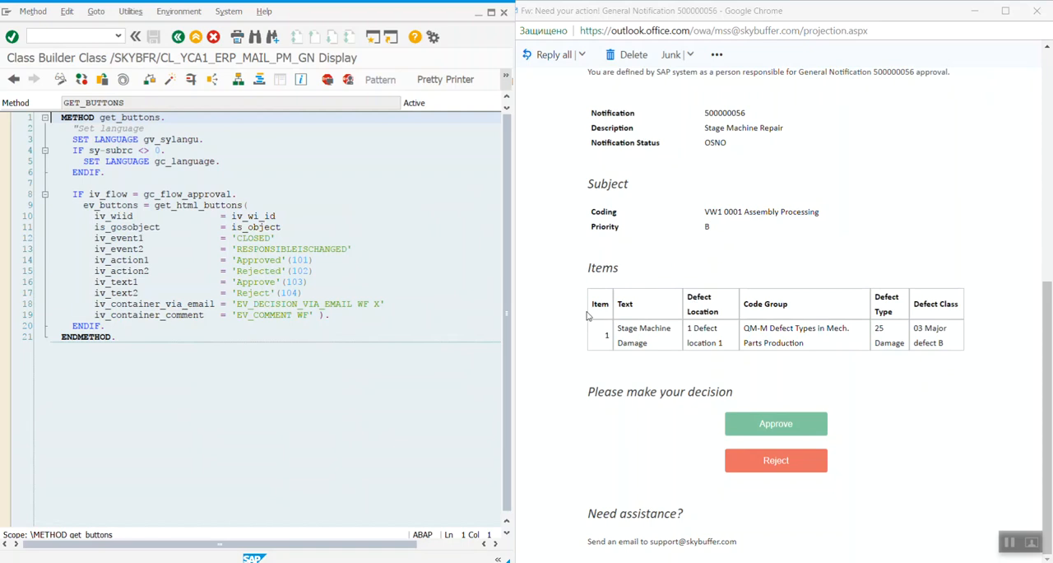
{"action": "mouse_move", "coordinate": [518, 222]}
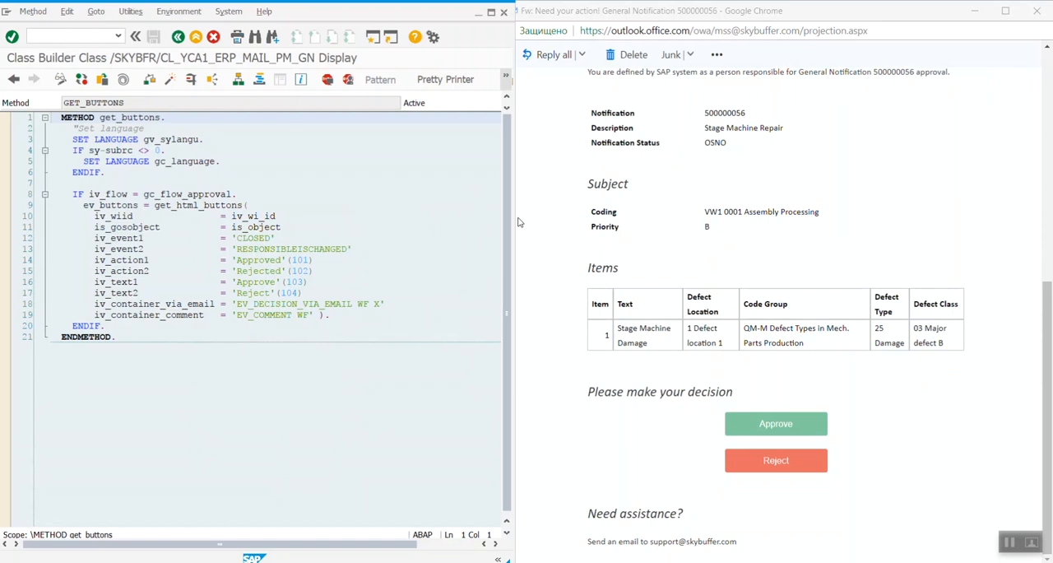
{"action": "left_click", "coordinate": [178, 36]}
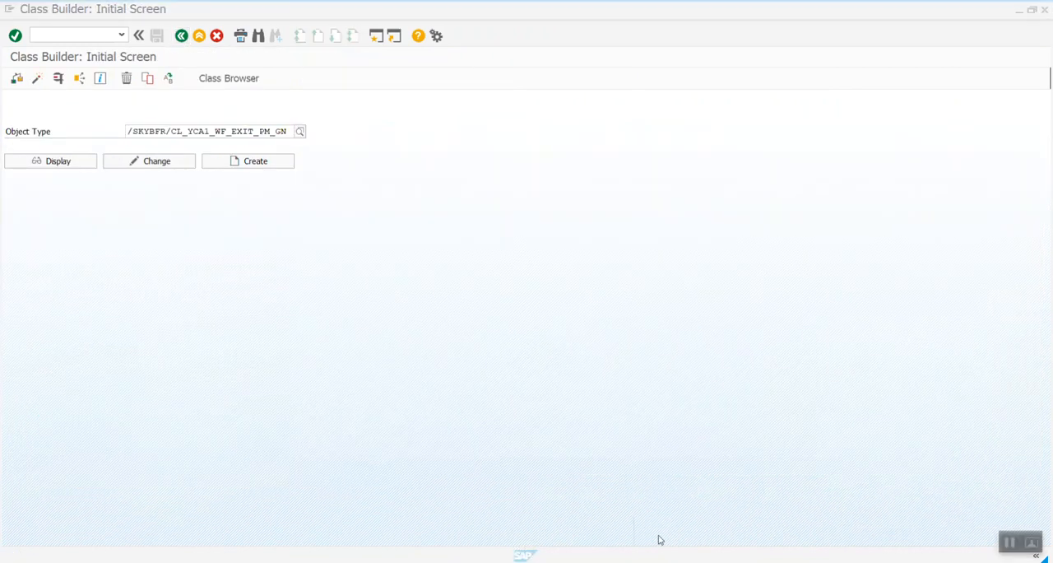
{"action": "mouse_move", "coordinate": [667, 393]}
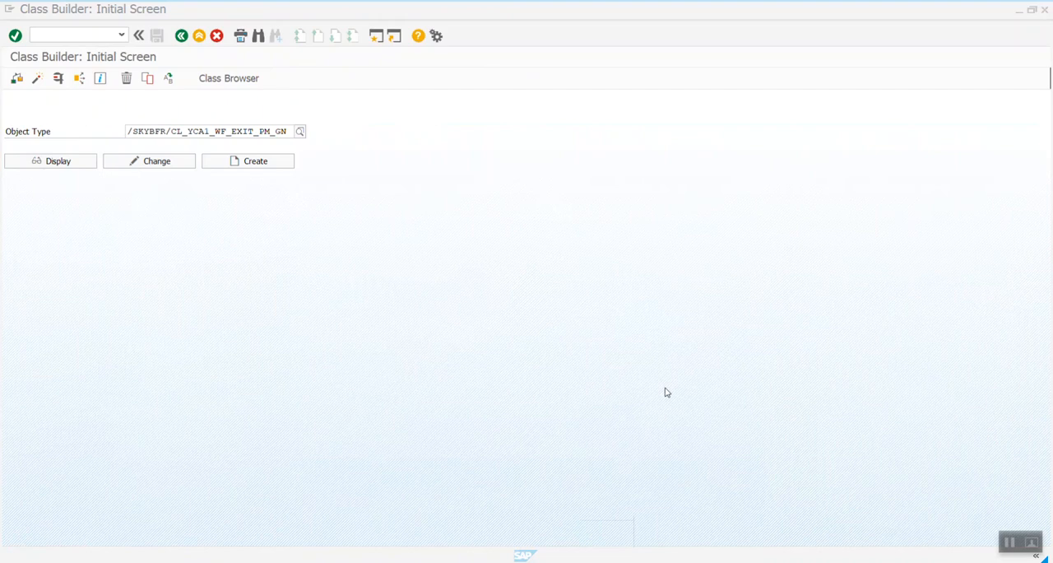
{"action": "mouse_move", "coordinate": [596, 392]}
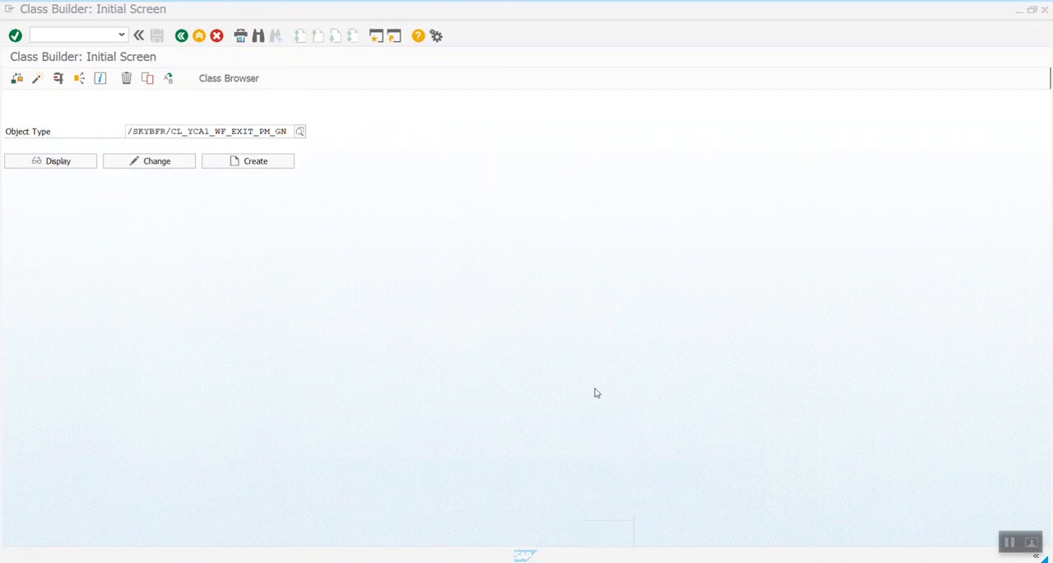
{"action": "mouse_move", "coordinate": [507, 466]}
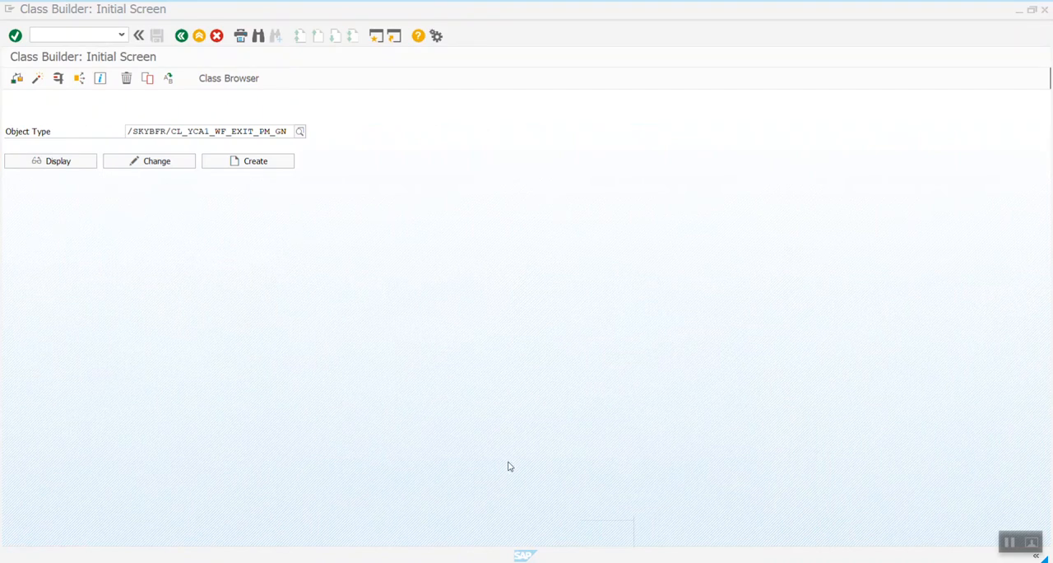
Display the workflow exit class /SKYBFR/CL_YCA1_WF_EXIT_PM_GN.
{"action": "left_click", "coordinate": [57, 161]}
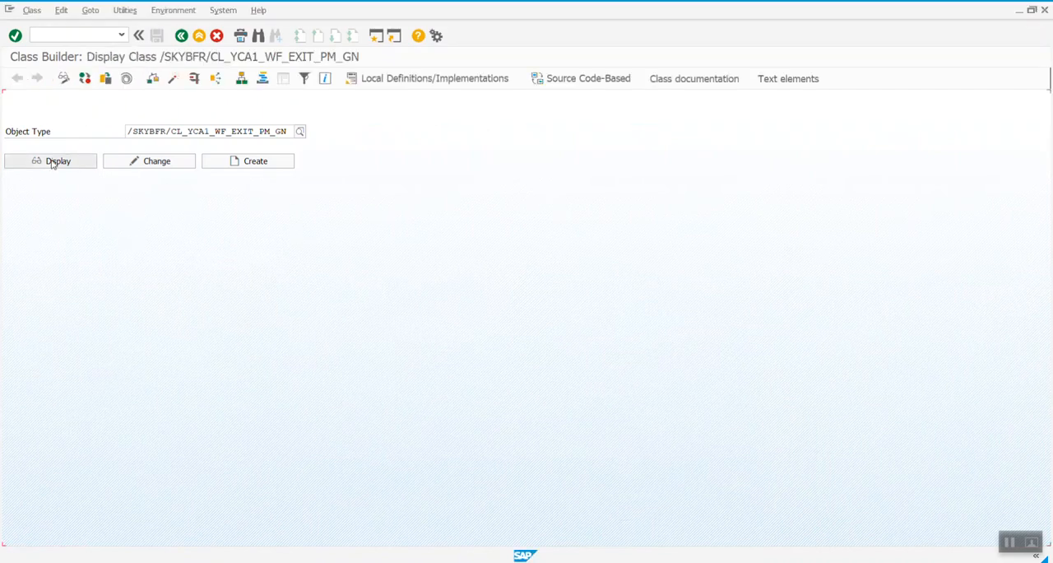
Browse the exit class's methods and open the PREPARE_MAIL source code.
{"action": "left_click", "coordinate": [58, 161]}
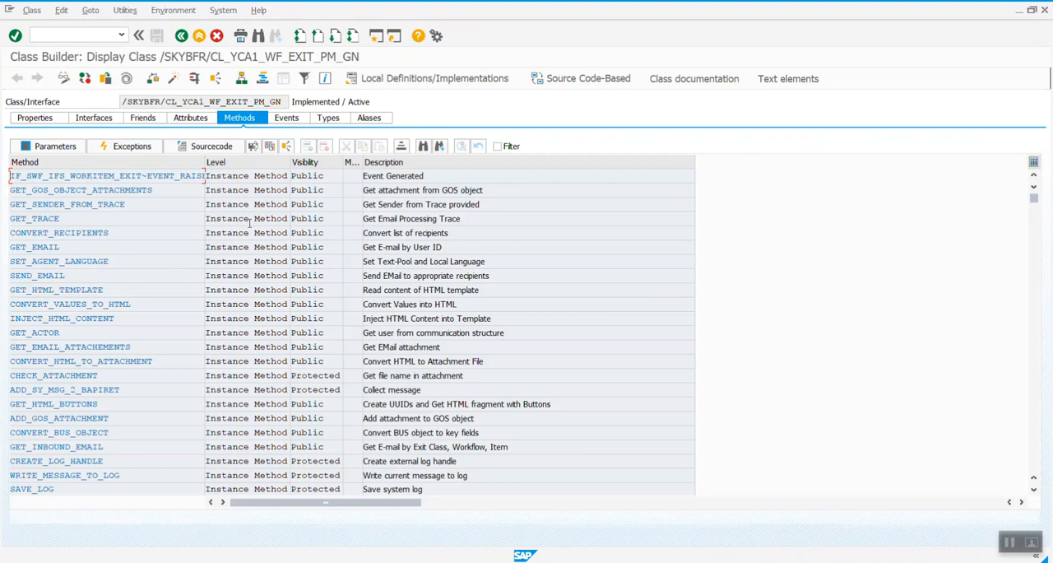
{"action": "scroll", "scroll_direction": "down", "scroll_amount": 3}
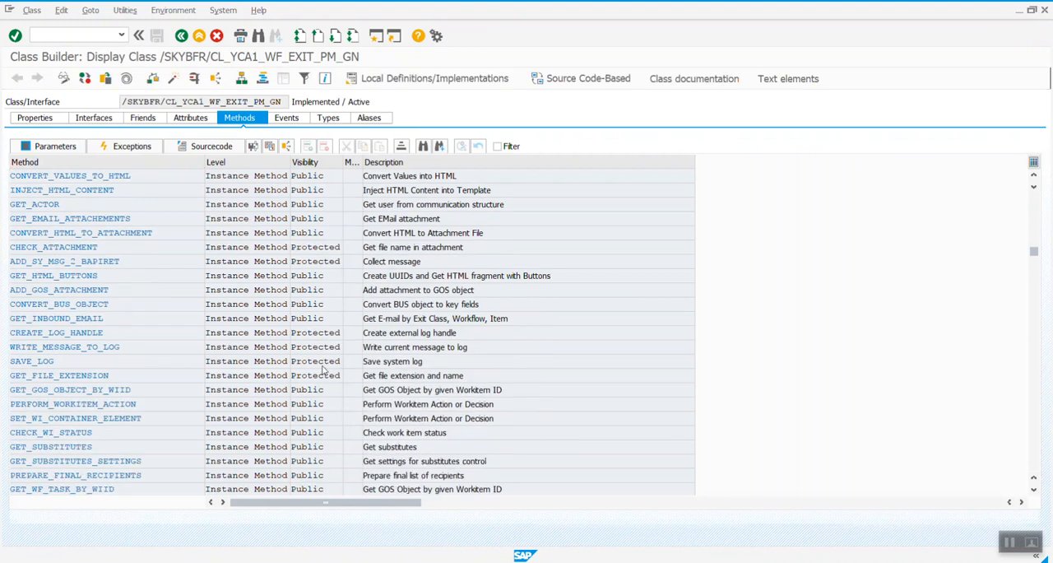
{"action": "scroll", "scroll_direction": "down", "scroll_amount": 3}
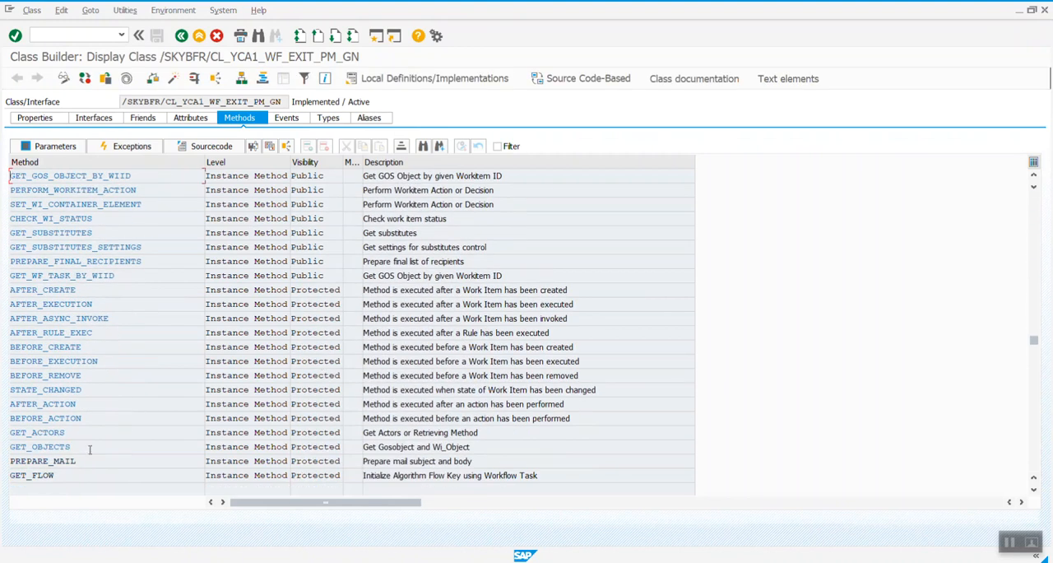
{"action": "double_click", "coordinate": [32, 474]}
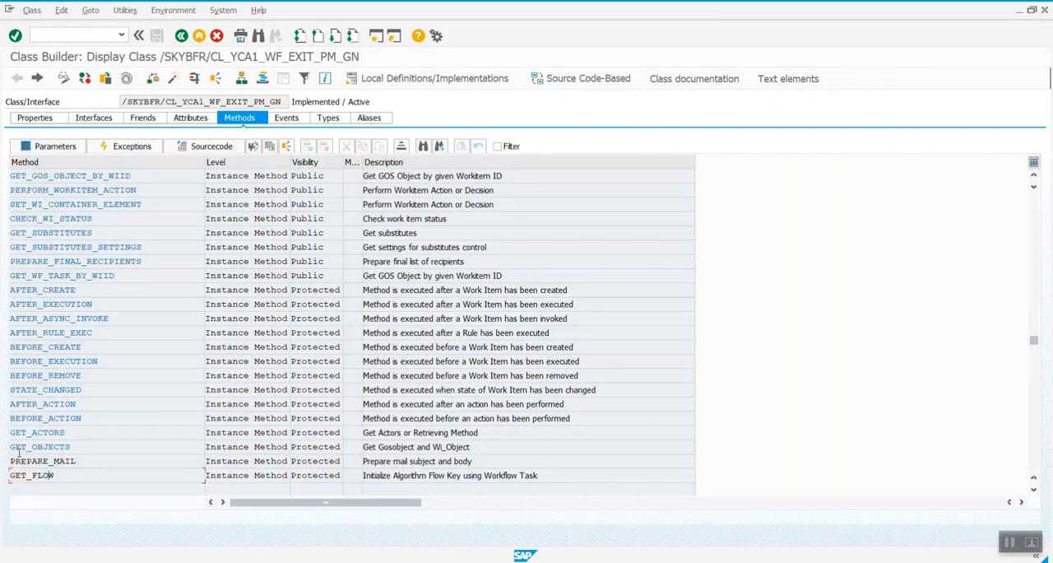
{"action": "double_click", "coordinate": [42, 460]}
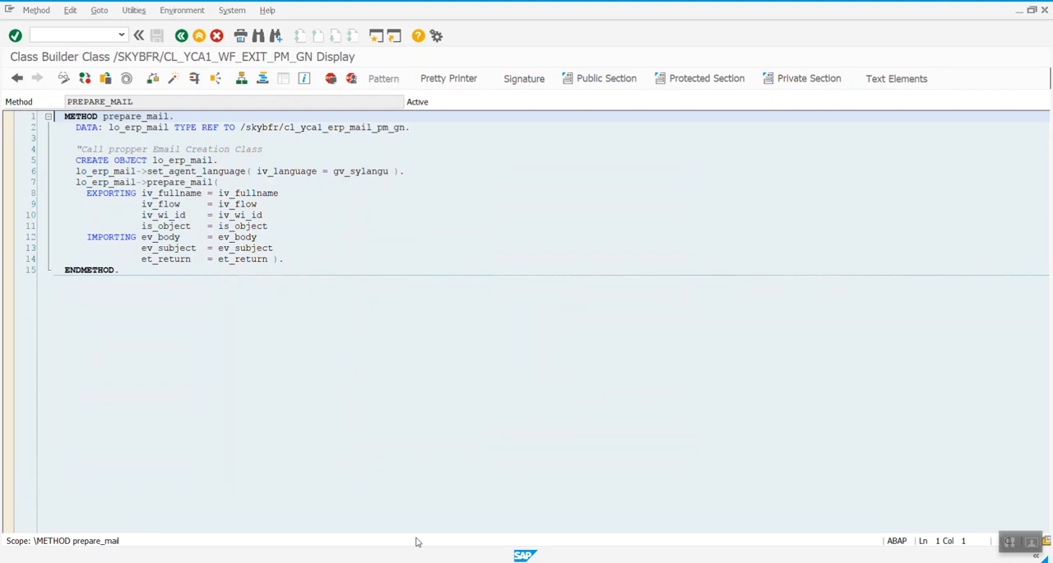
{"action": "mouse_move", "coordinate": [254, 168]}
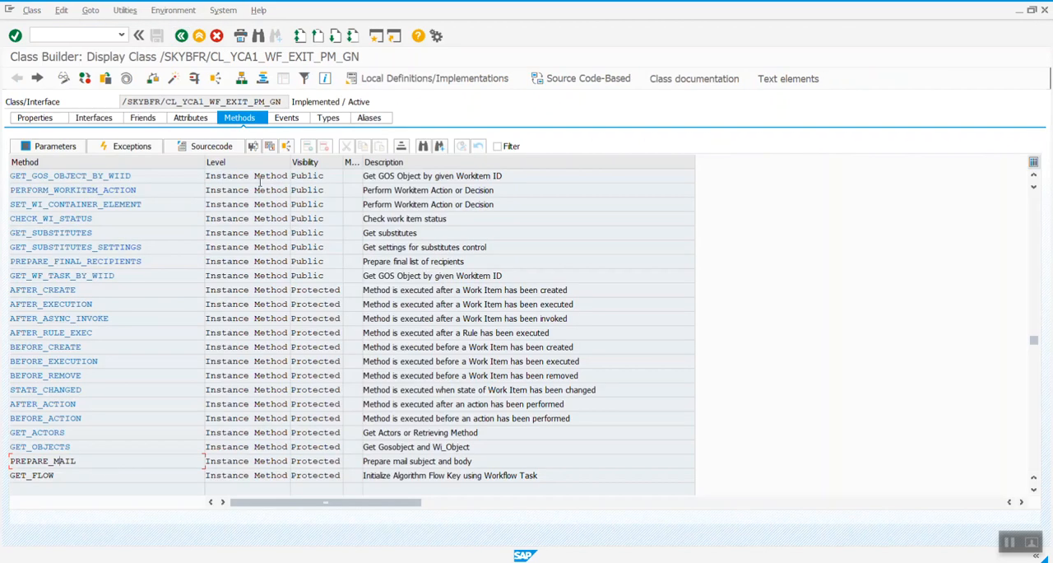
{"action": "mouse_move", "coordinate": [139, 333]}
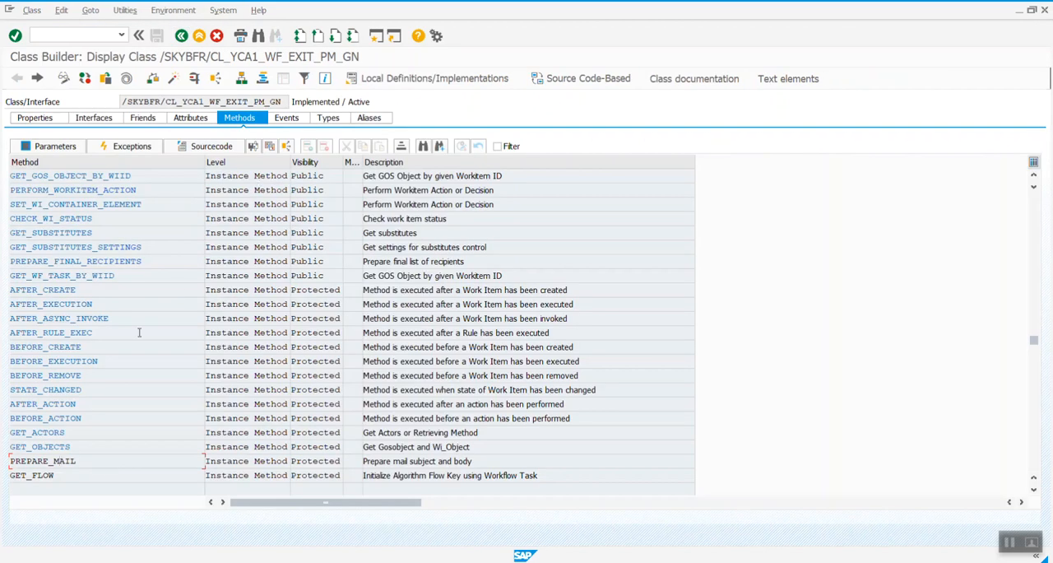
{"action": "mouse_move", "coordinate": [65, 445]}
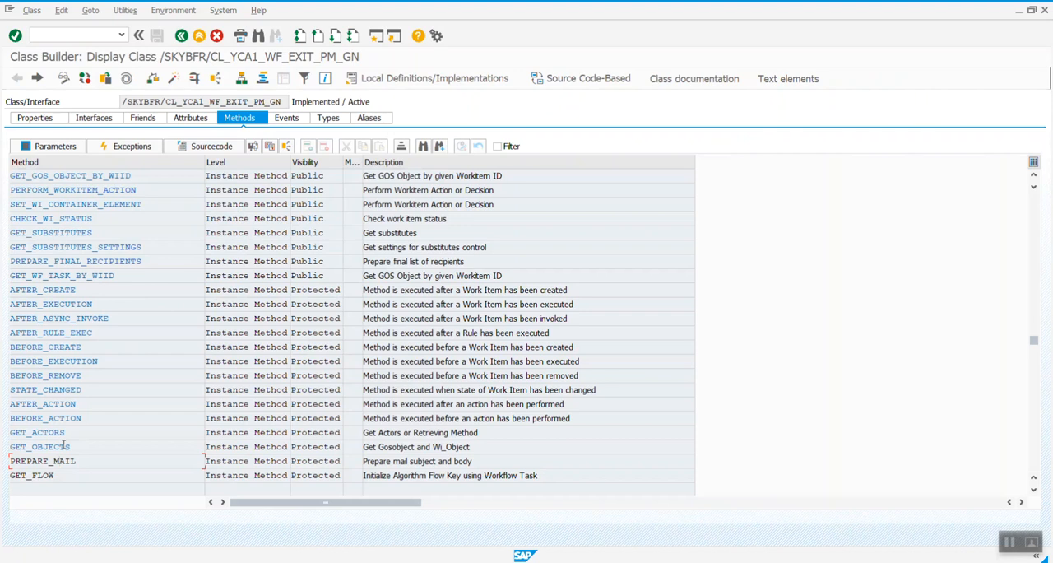
{"action": "mouse_move", "coordinate": [167, 429]}
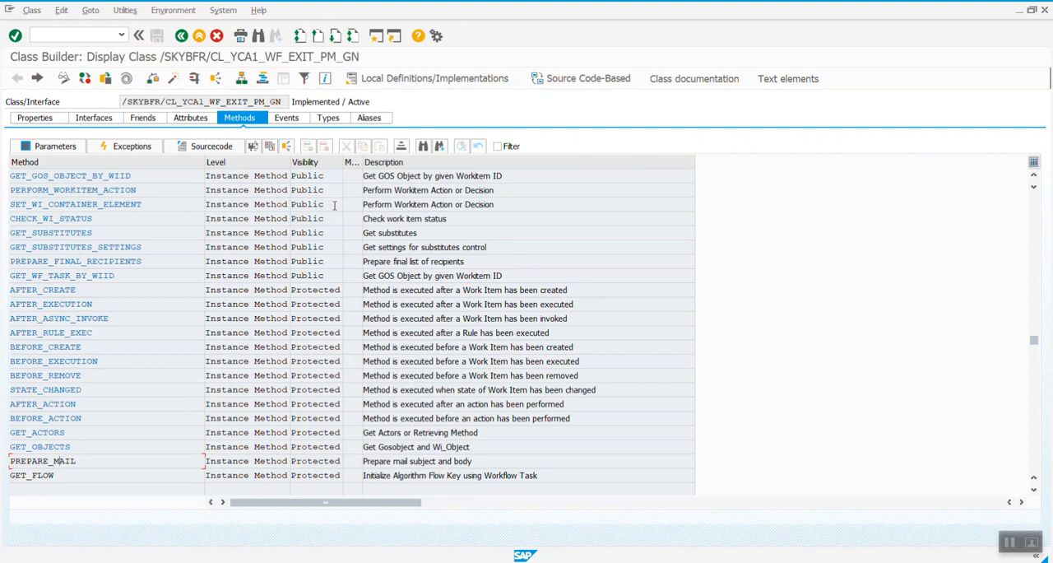
{"action": "mouse_move", "coordinate": [1027, 40]}
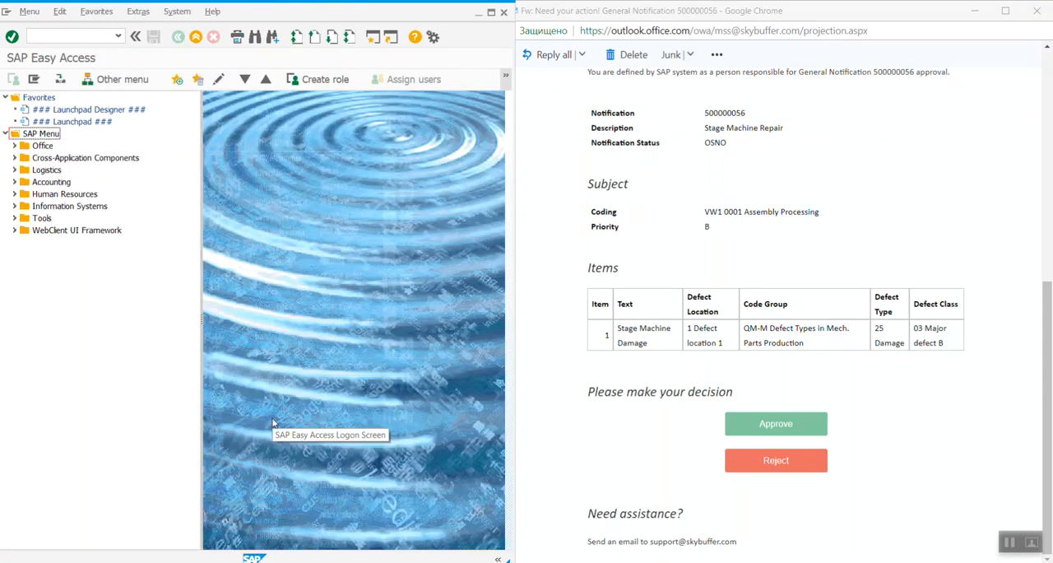
{"action": "mouse_move", "coordinate": [204, 422]}
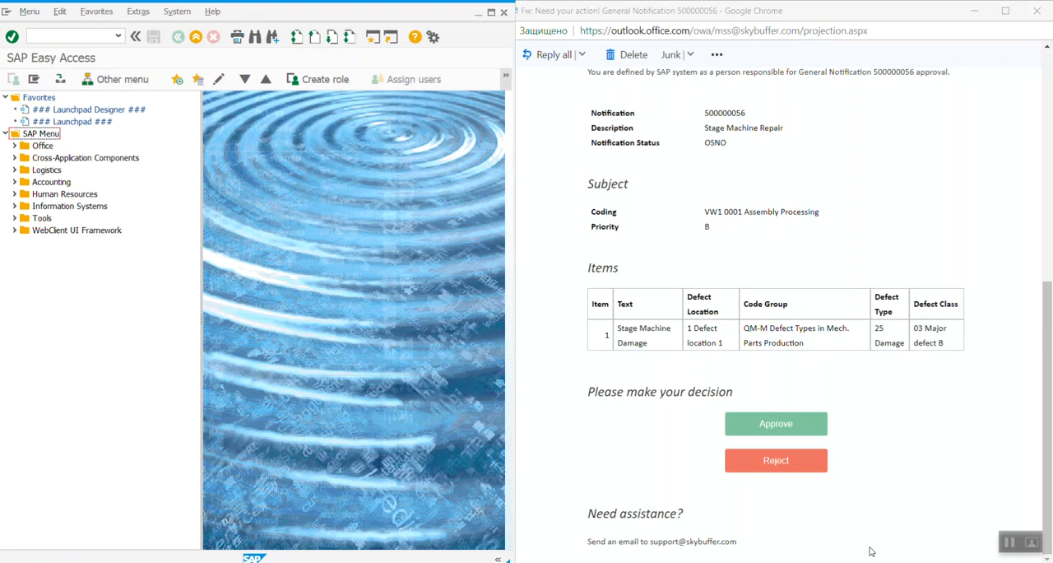
Scroll the approval email for notification 500000056 back to its top.
{"action": "scroll", "scroll_direction": "up", "scroll_amount": 3}
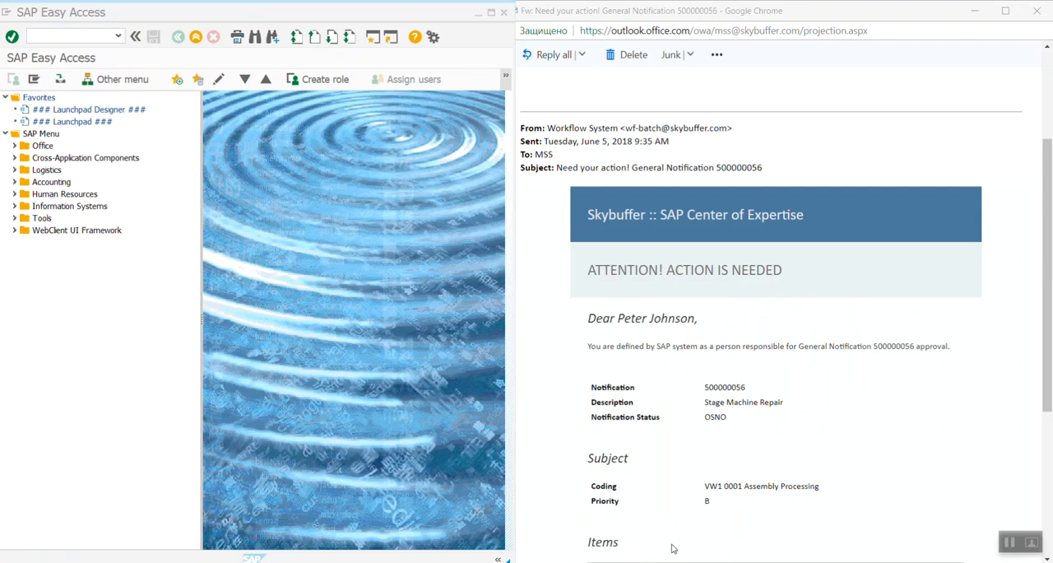
{"action": "mouse_move", "coordinate": [140, 196]}
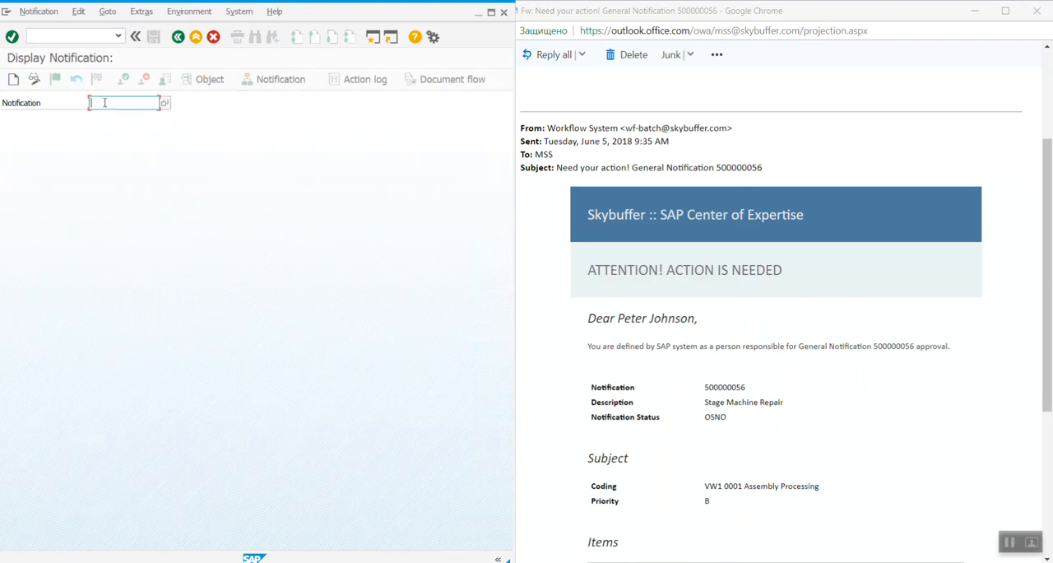
Enter notification 500000056 in IW53, picking it from the input history.
{"action": "type", "text": "50000"}
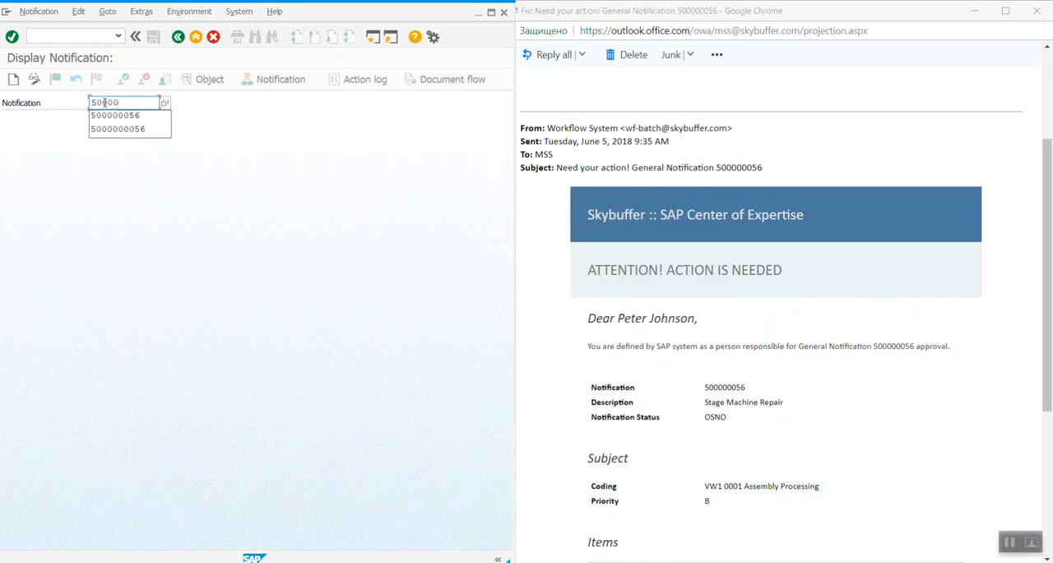
{"action": "left_click", "coordinate": [114, 115]}
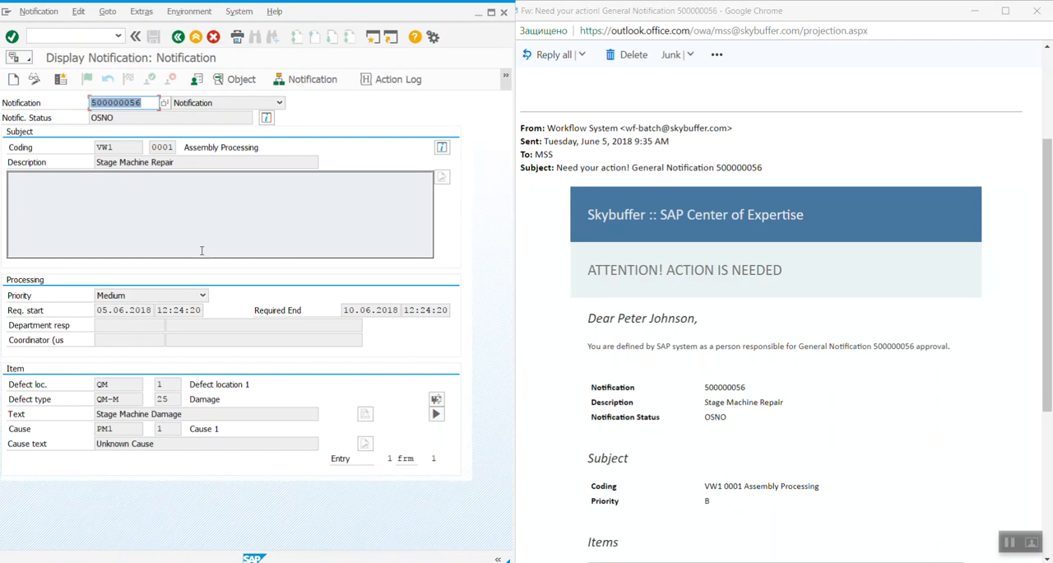
{"action": "mouse_move", "coordinate": [327, 292]}
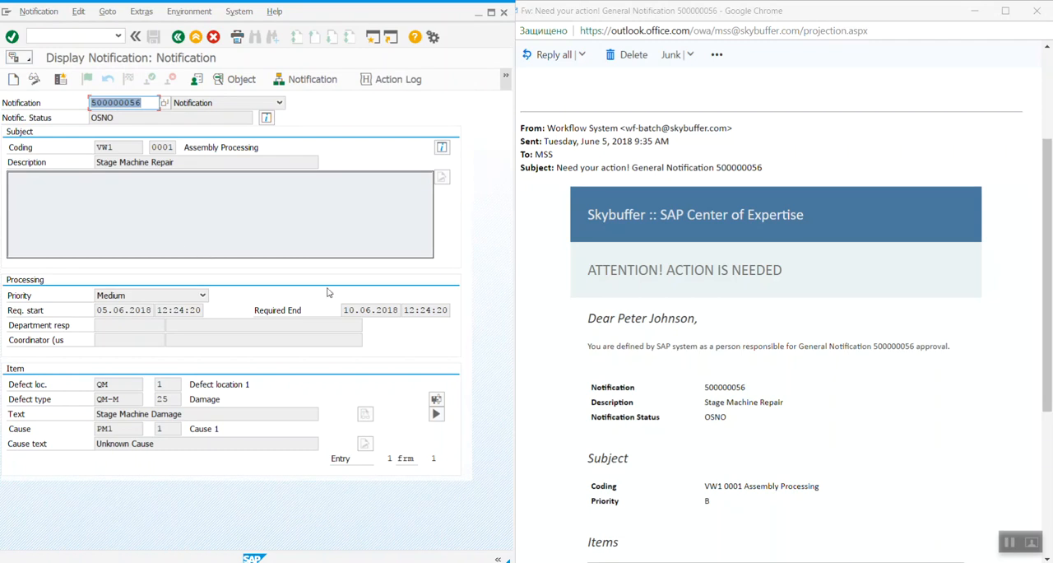
{"action": "mouse_move", "coordinate": [967, 341]}
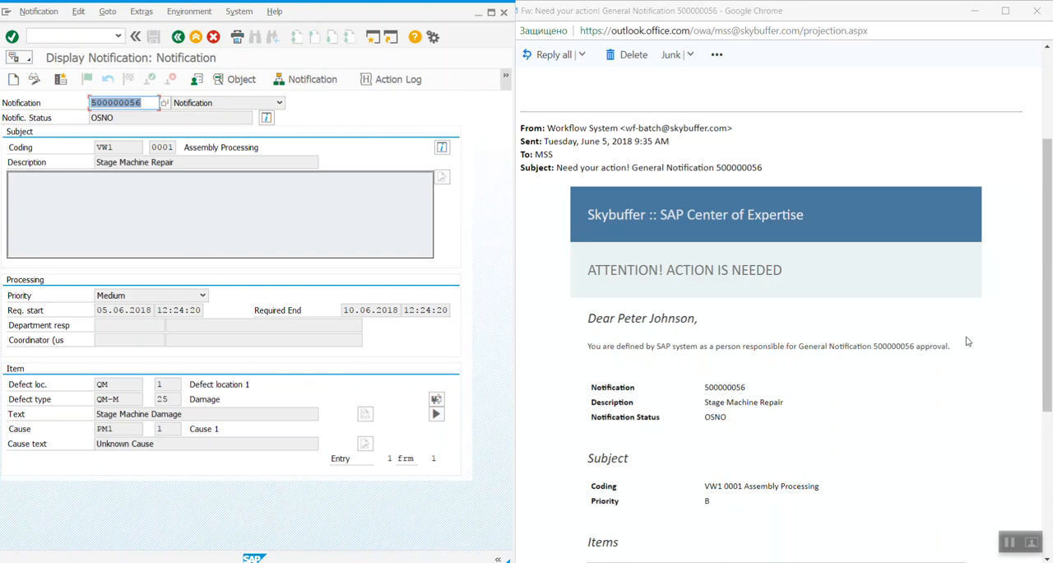
Scroll the email to its items table and Approve/Reject decision to compare with notification 500000056.
{"action": "scroll", "scroll_direction": "down", "scroll_amount": 3}
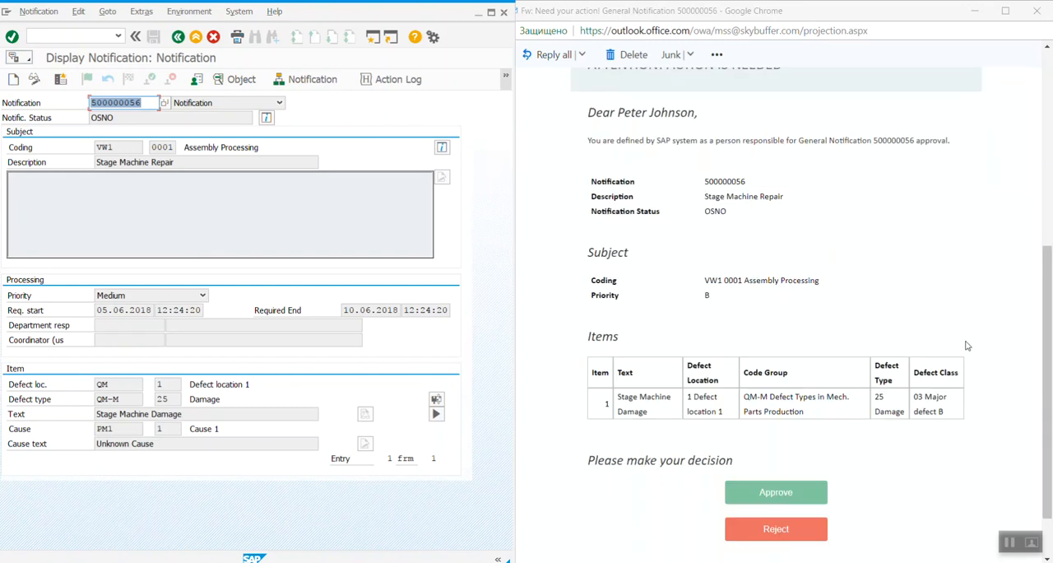
{"action": "scroll", "scroll_direction": "up", "scroll_amount": 3}
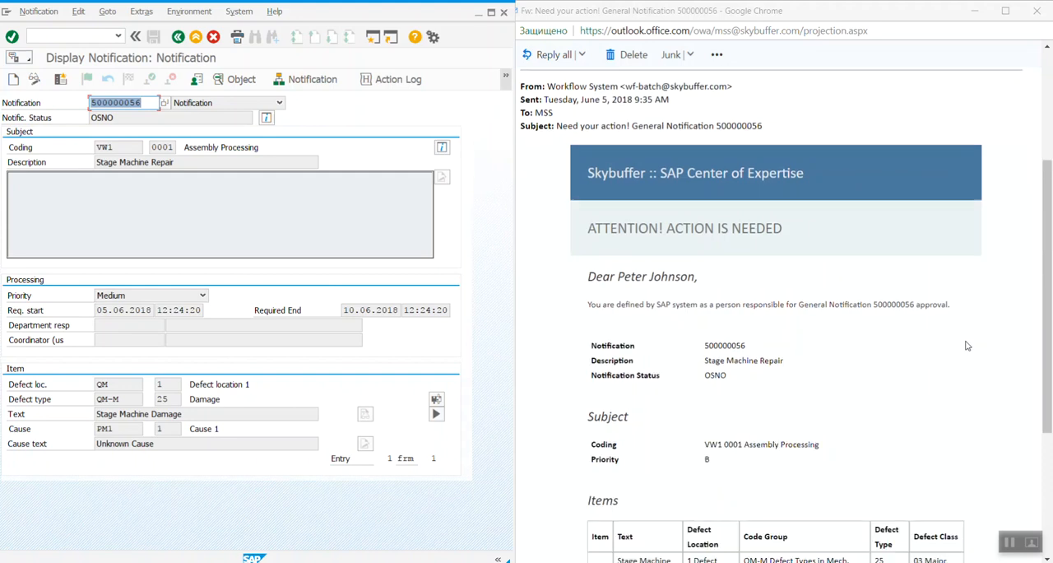
{"action": "scroll", "scroll_direction": "down", "scroll_amount": 3}
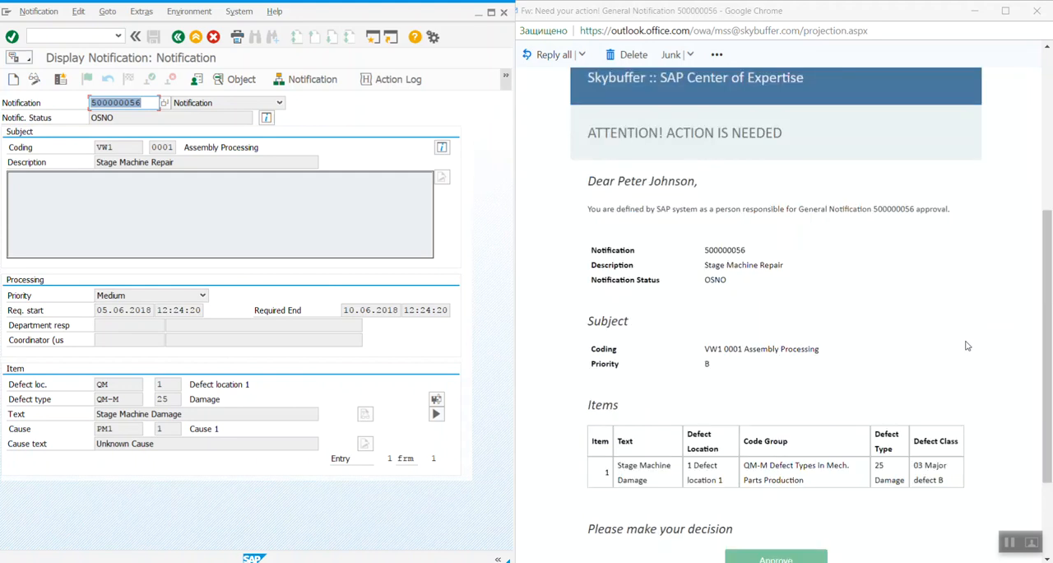
{"action": "scroll", "scroll_direction": "down", "scroll_amount": 3}
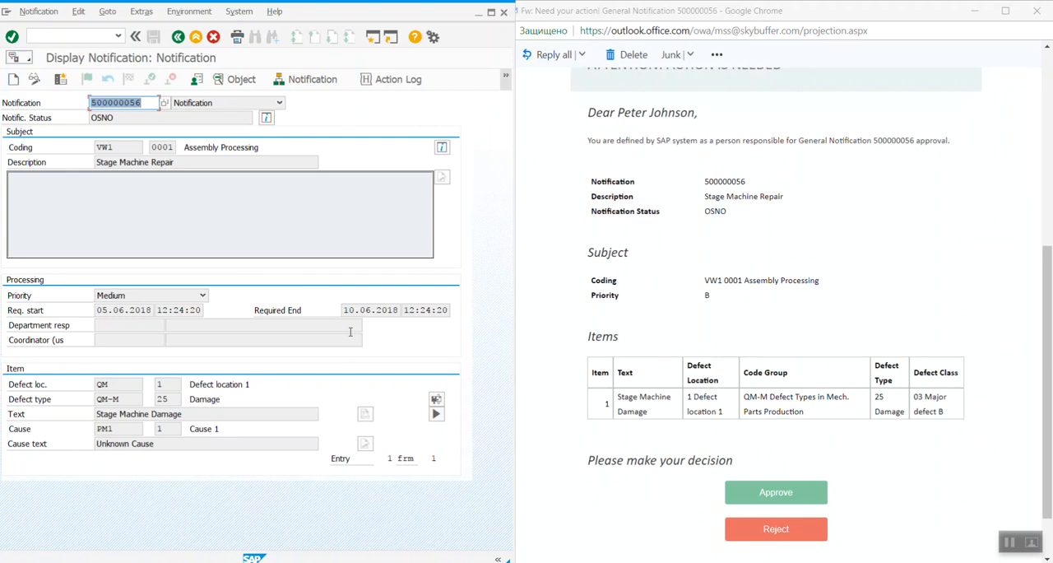
{"action": "mouse_move", "coordinate": [540, 393]}
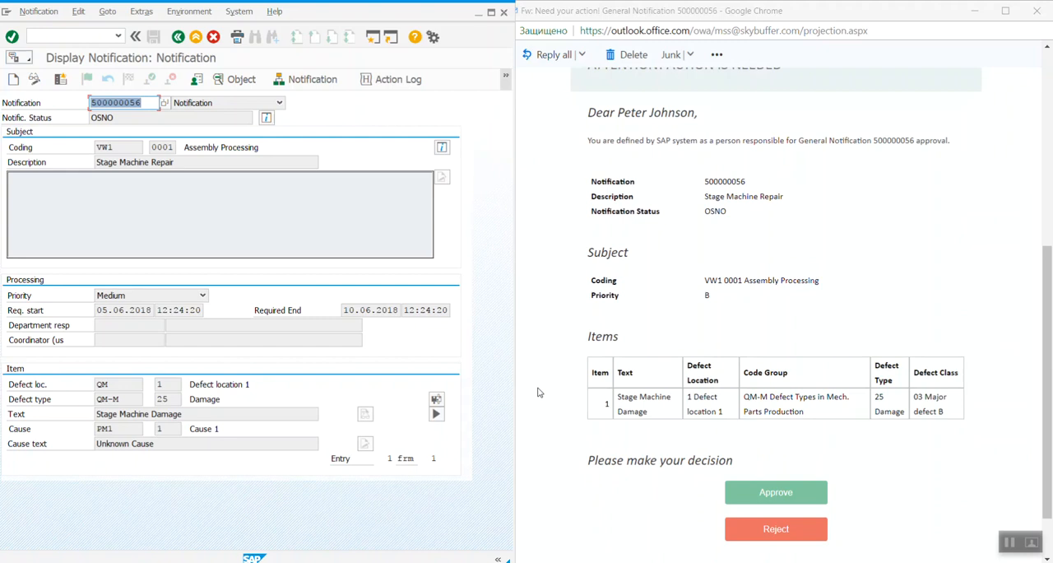